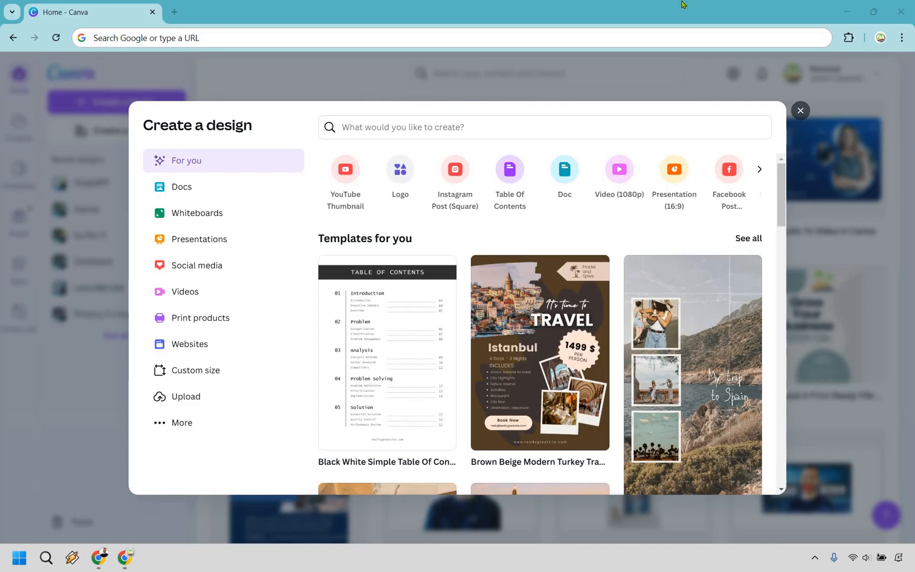
mouse_move(91, 103)
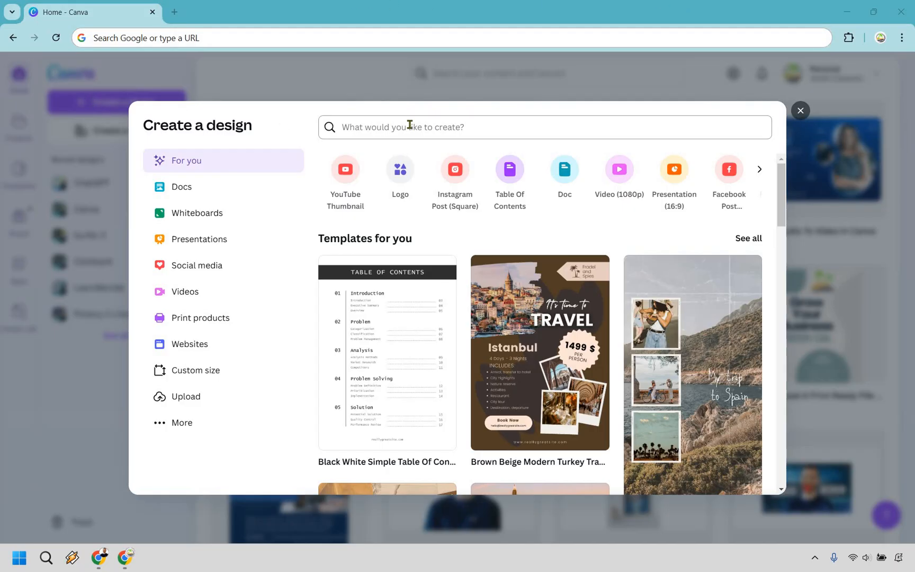
mouse_move(410, 127)
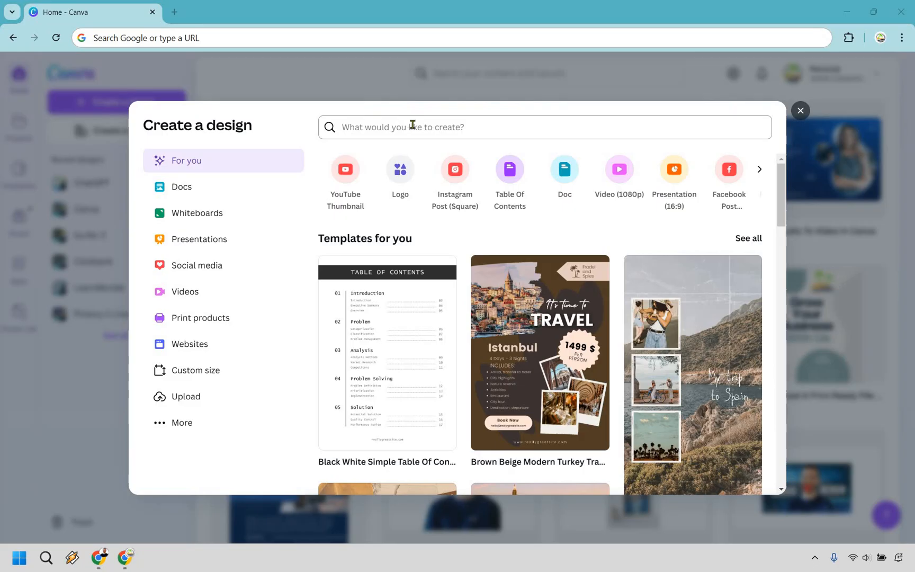
Search 'infographic' and open a blank 800 × 2000 px Infographic design
type("infographic")
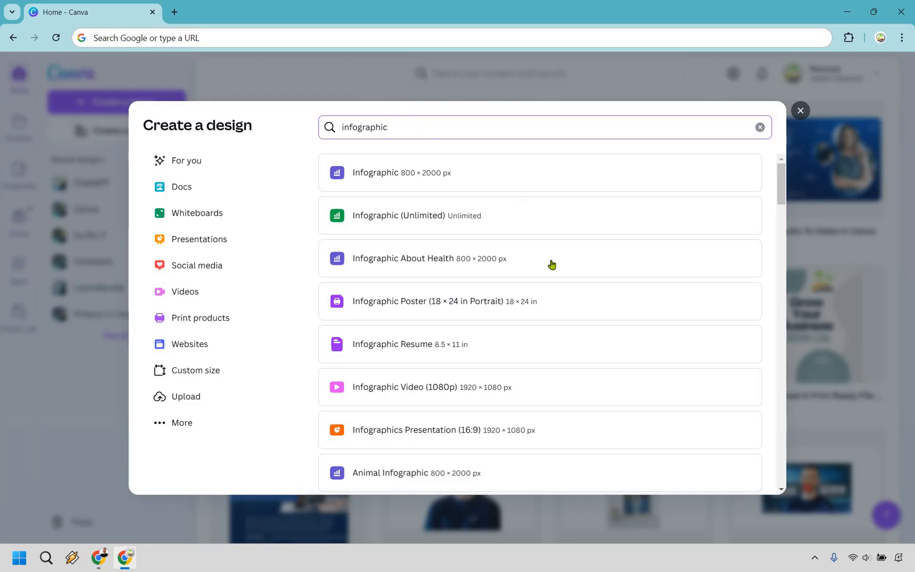
scroll("down", 3)
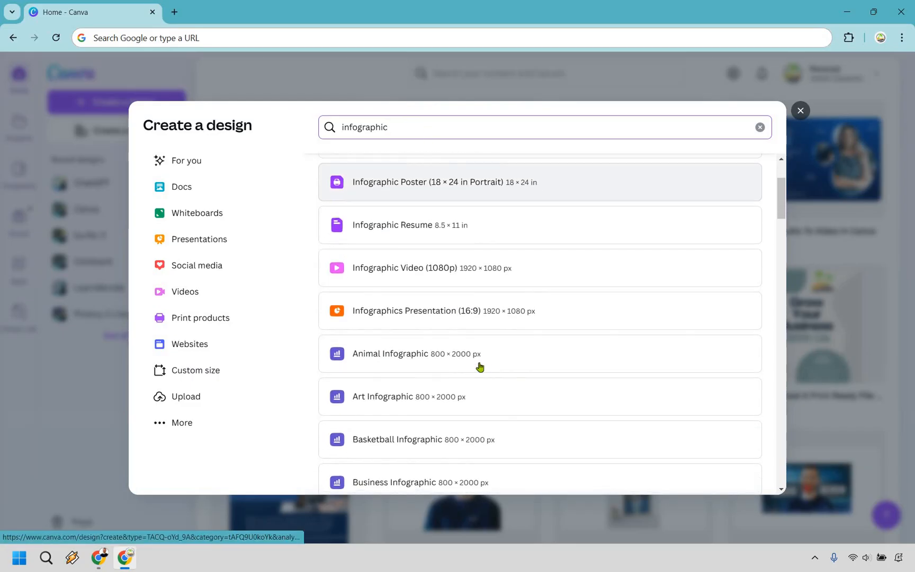
scroll("down", 3)
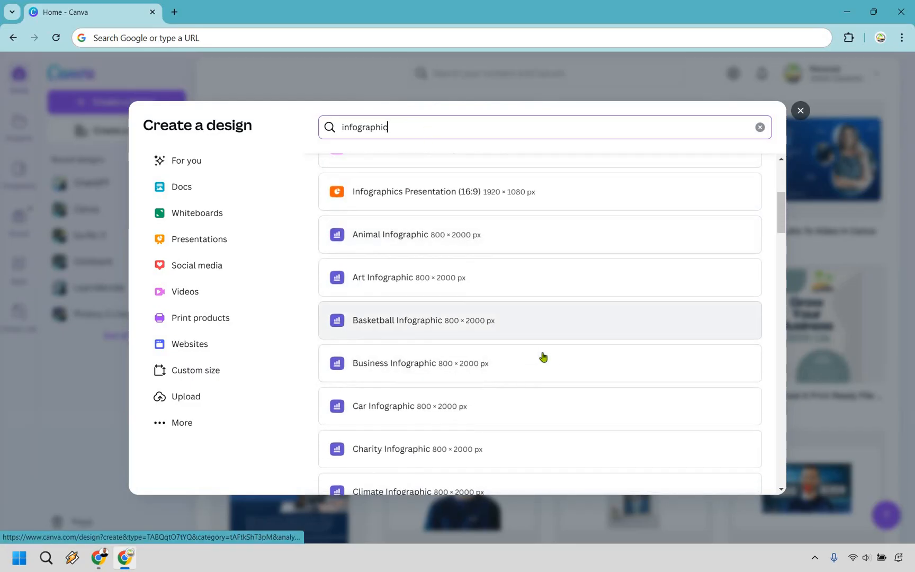
mouse_move(537, 363)
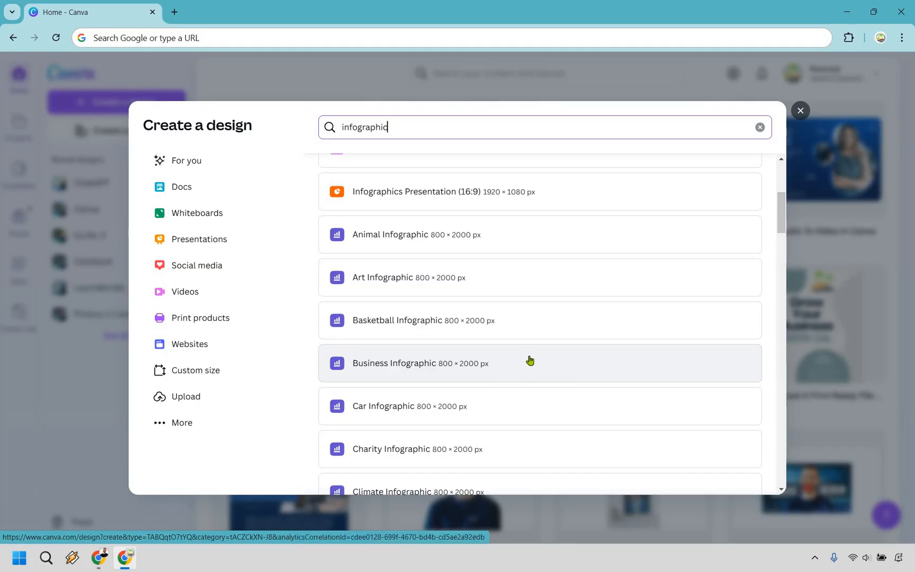
scroll("down", 3)
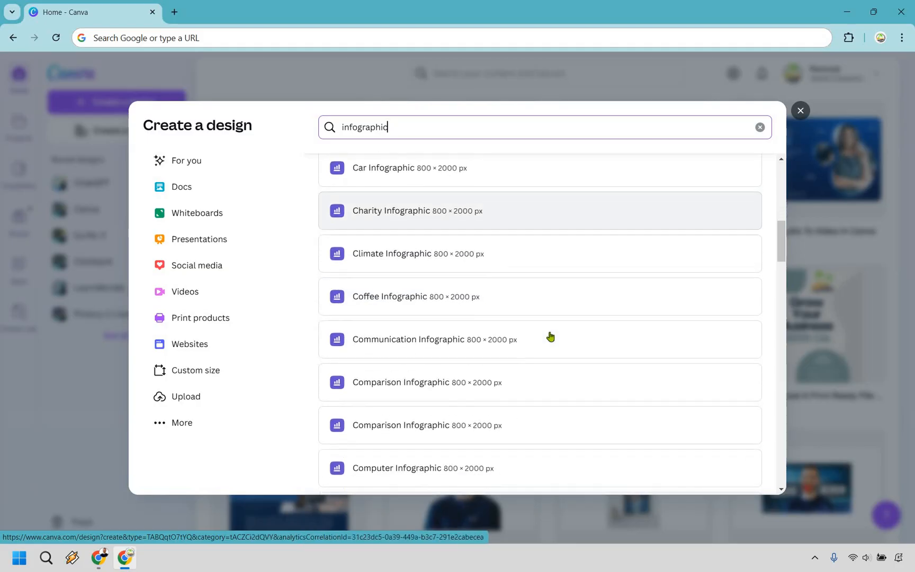
scroll("down", 3)
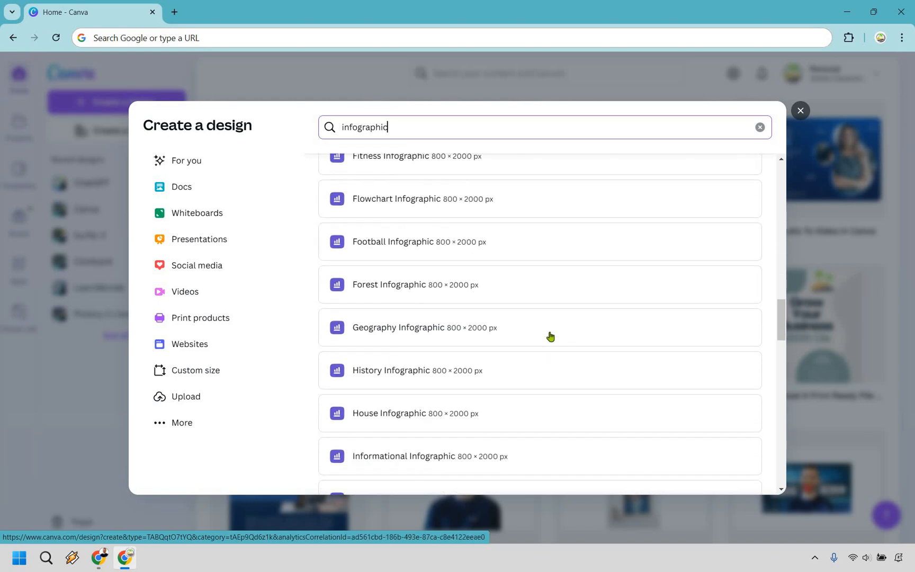
scroll("down", 3)
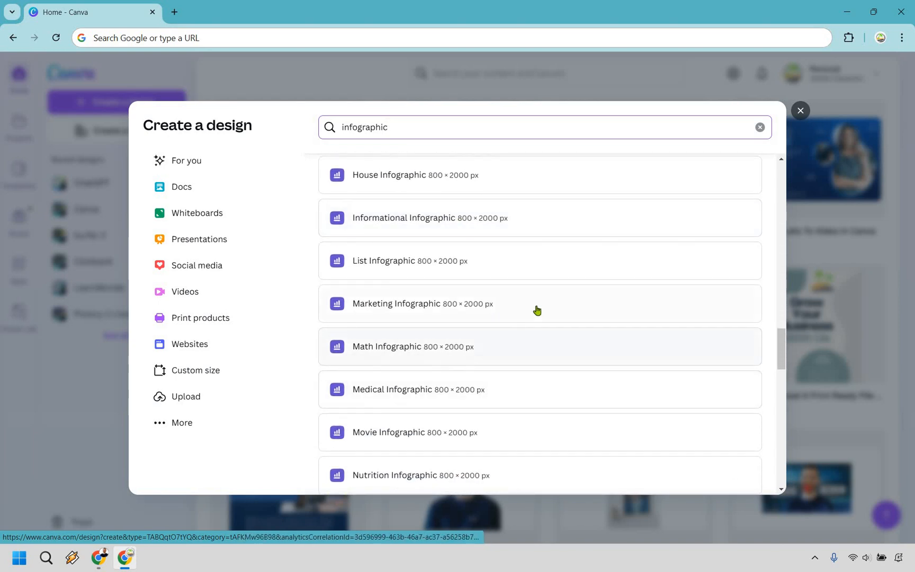
mouse_move(783, 191)
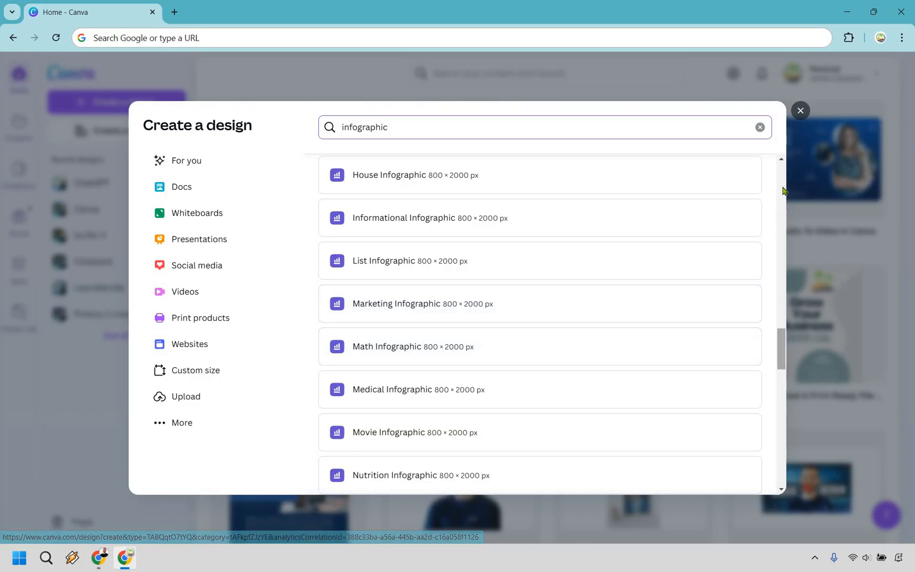
scroll("up", 3)
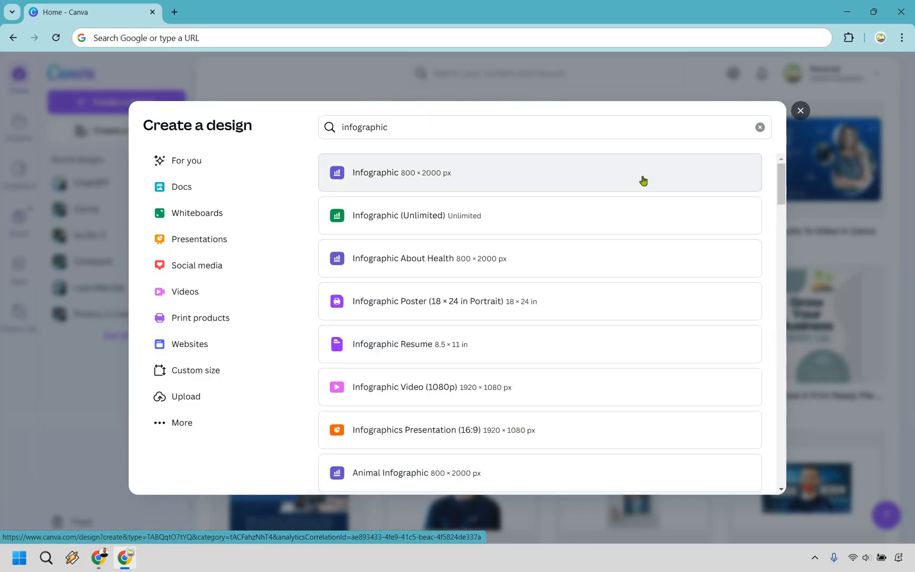
mouse_move(578, 167)
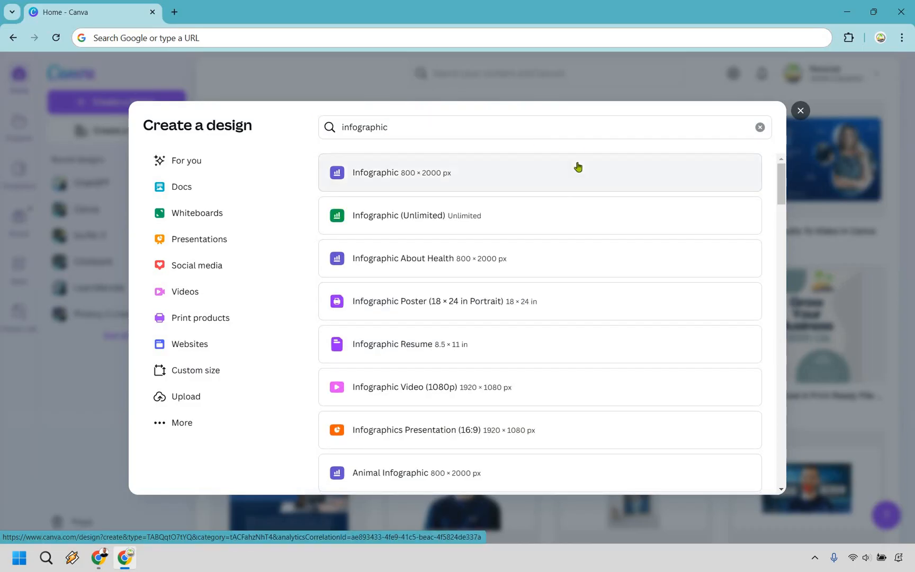
mouse_move(648, 319)
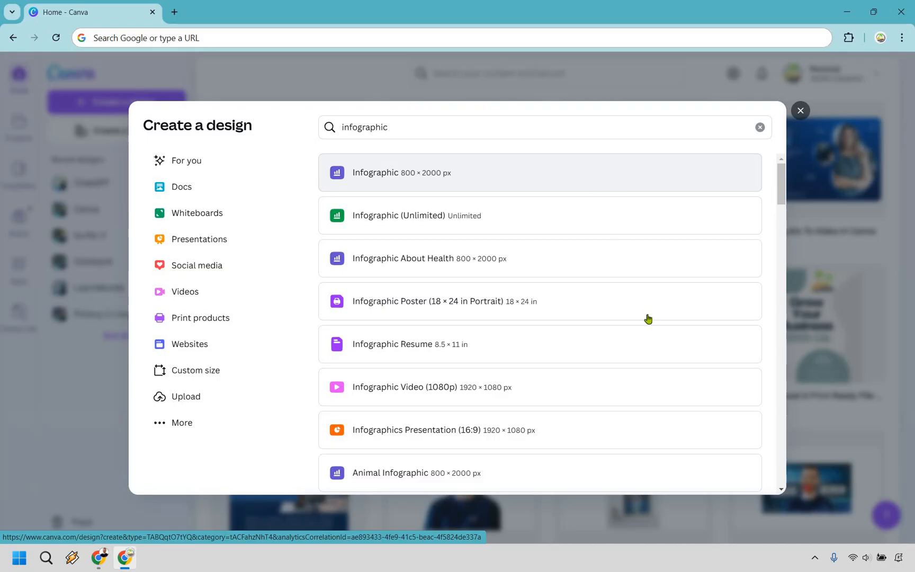
scroll("down", 3)
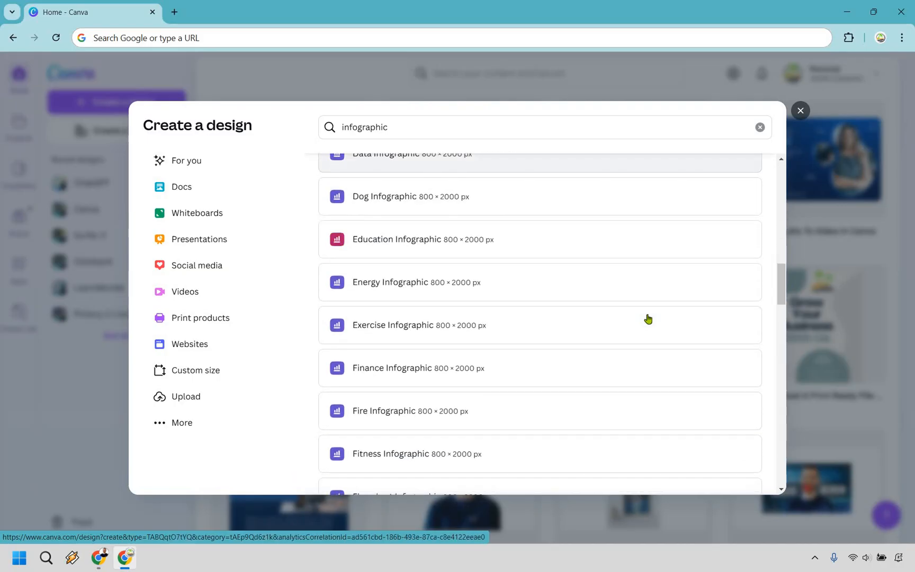
scroll("down", 3)
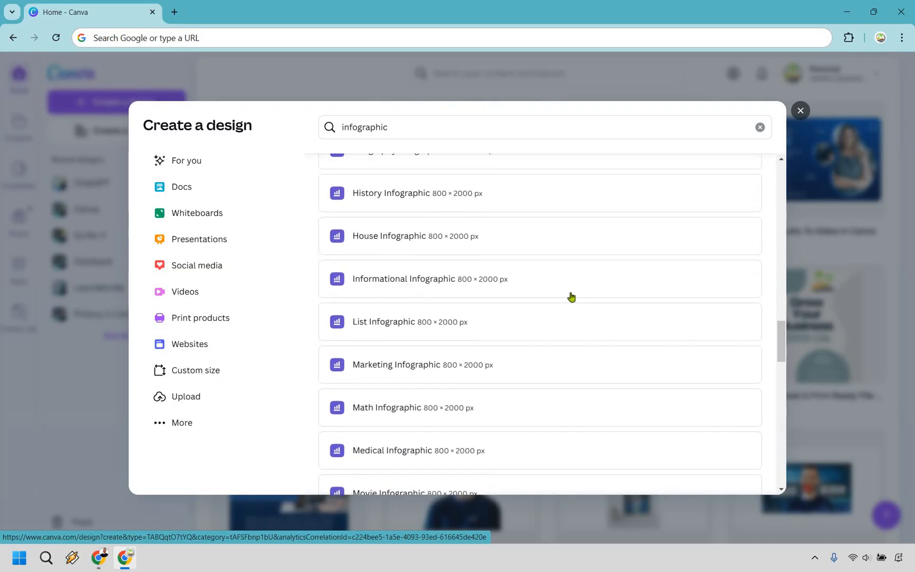
scroll("down", 3)
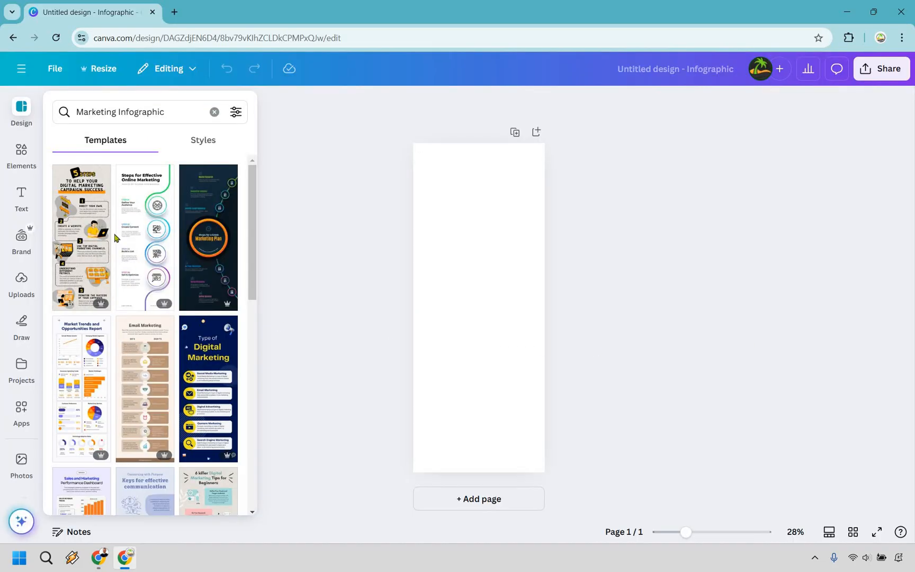
Search templates for 'business Infographic' and browse down to 5 Steps to Business Success
scroll("down", 3)
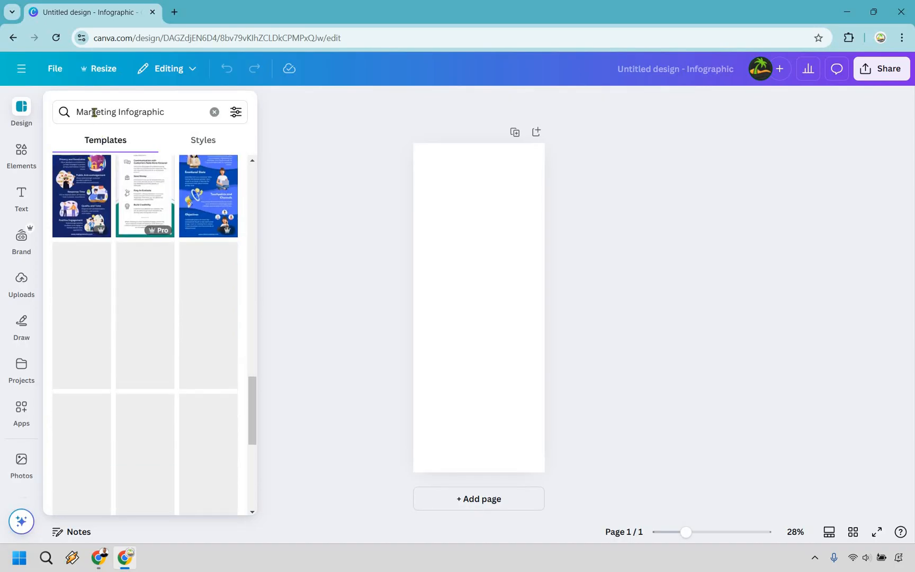
double_click(92, 112)
type("business")
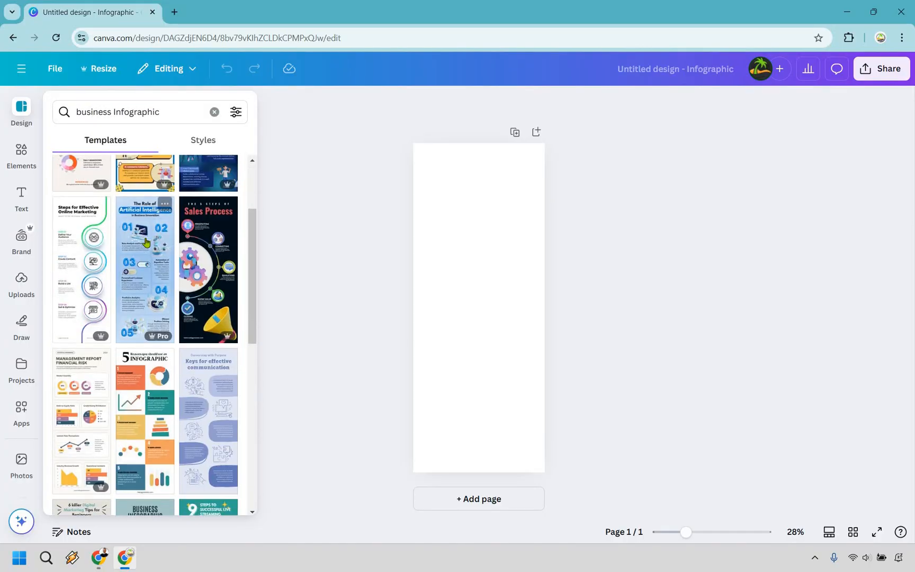
scroll("down", 3)
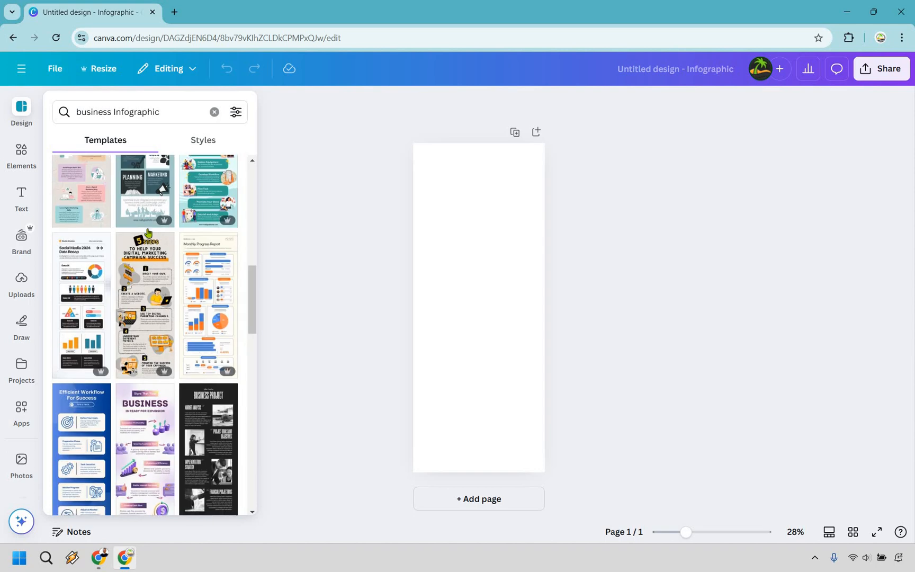
scroll("down", 3)
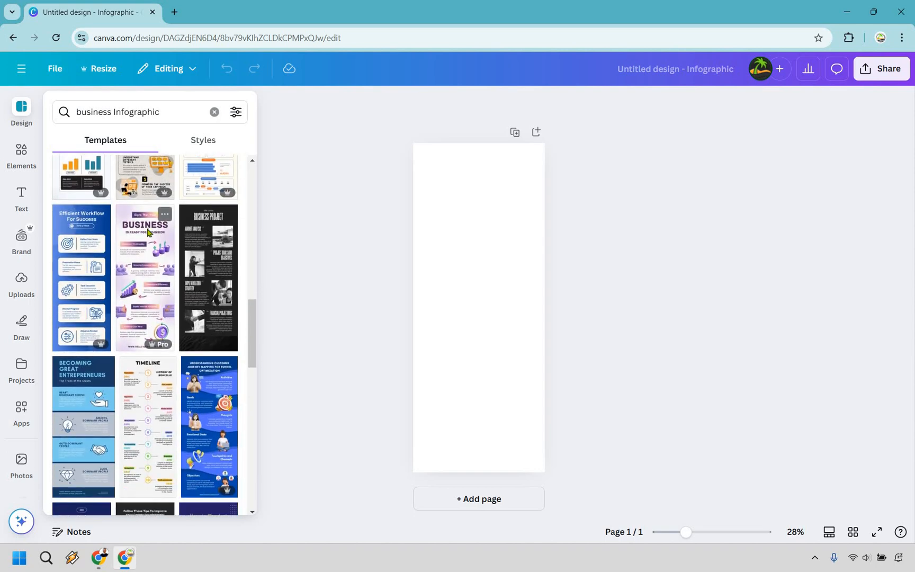
scroll("down", 3)
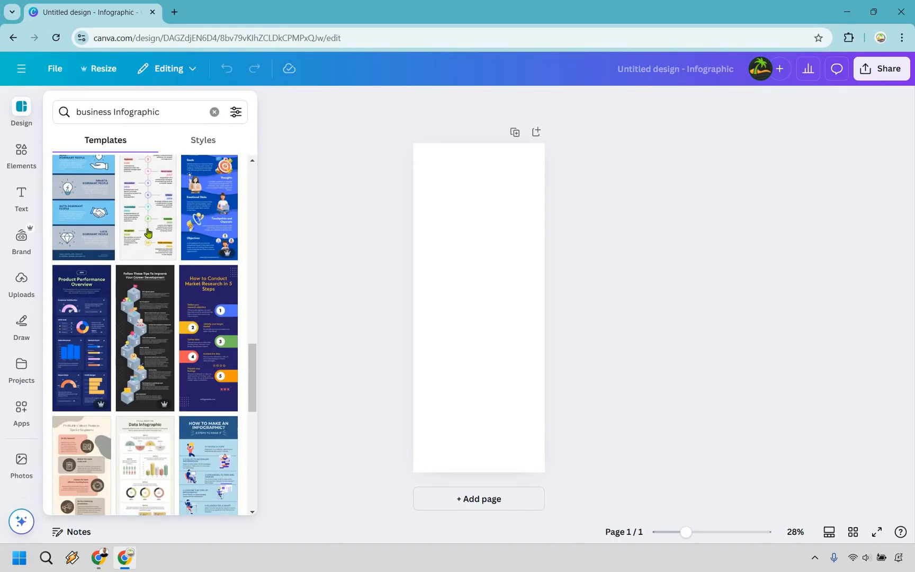
scroll("down", 3)
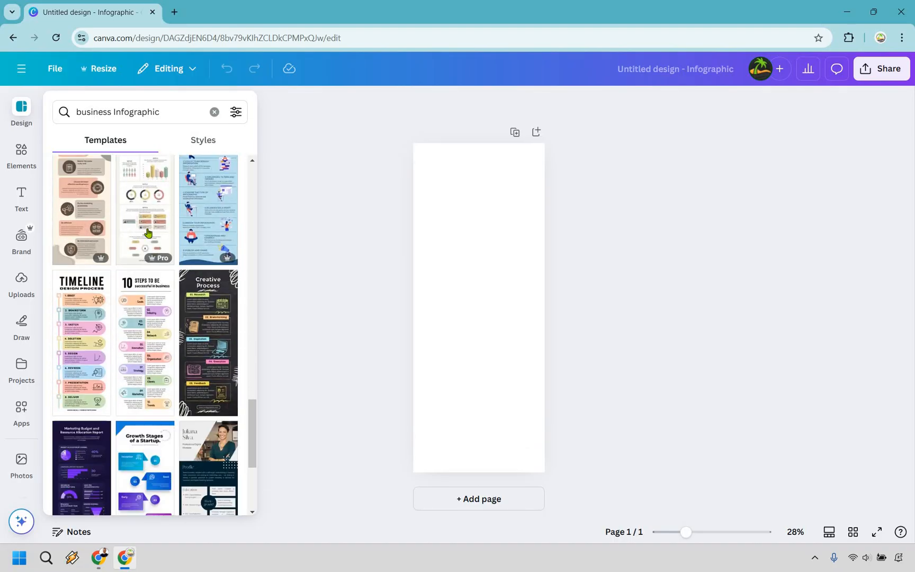
scroll("down", 3)
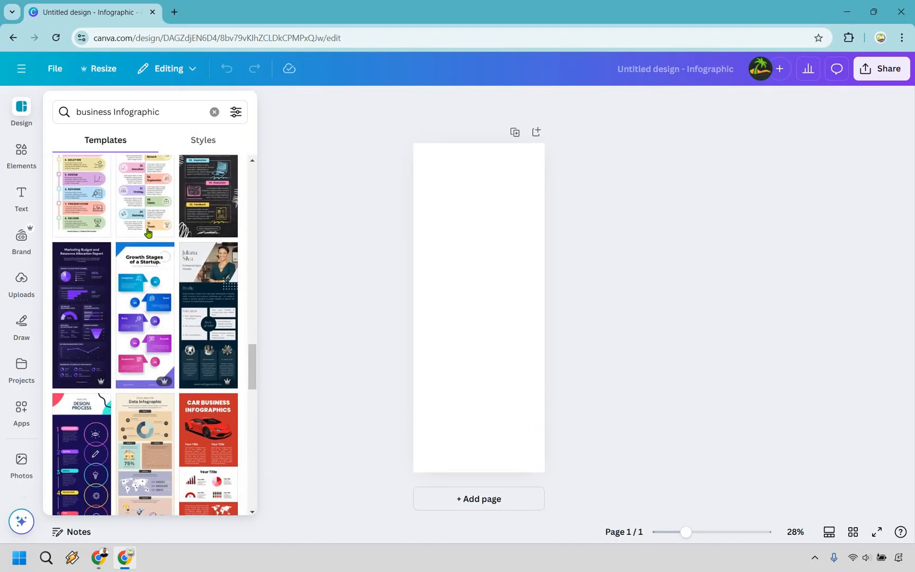
scroll("down", 3)
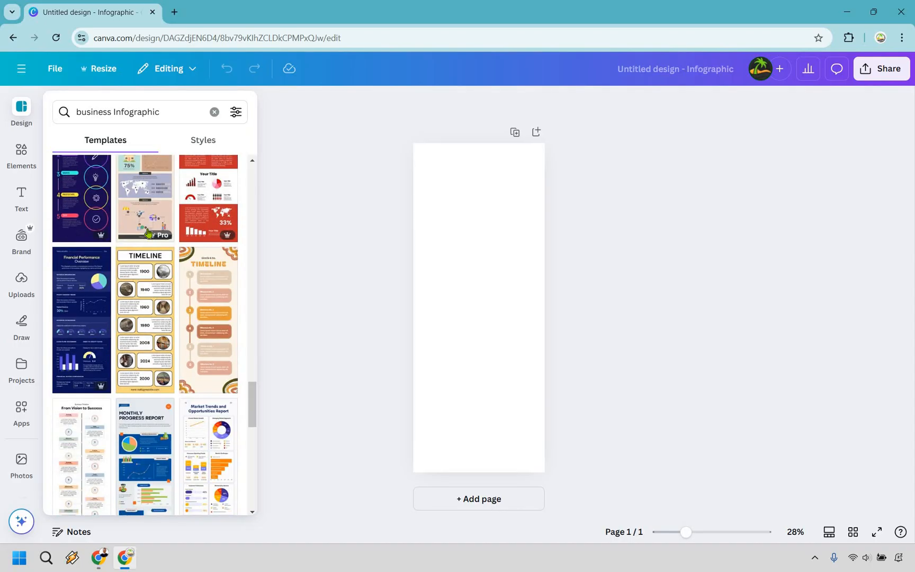
scroll("down", 3)
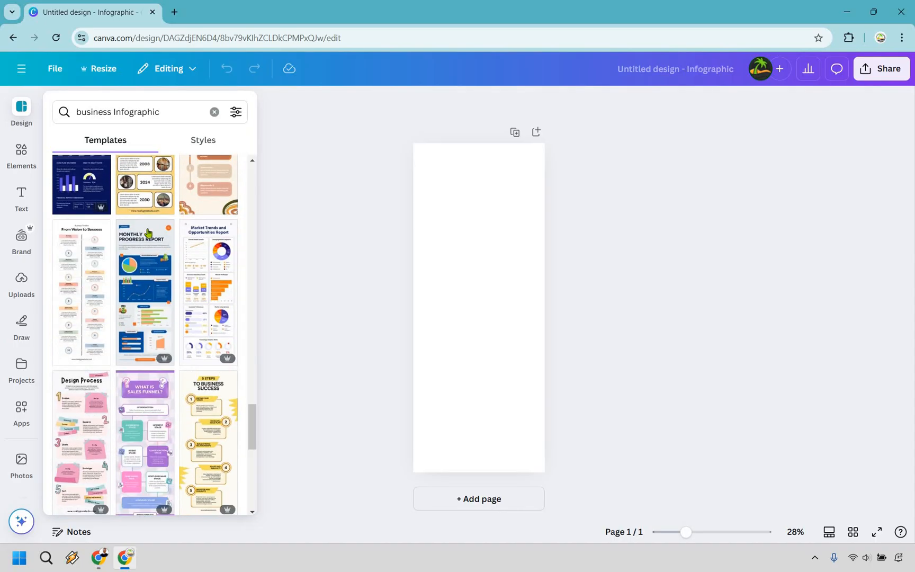
scroll("down", 3)
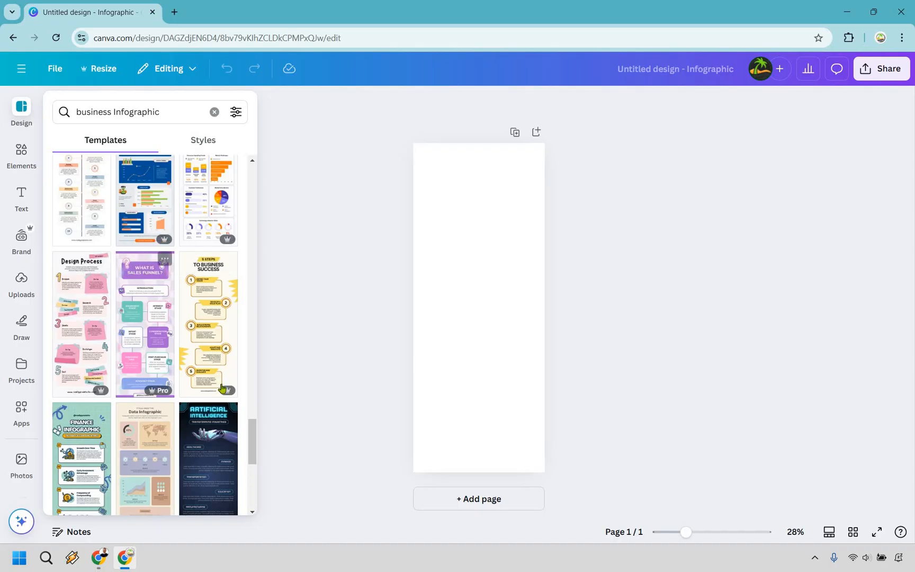
mouse_move(204, 315)
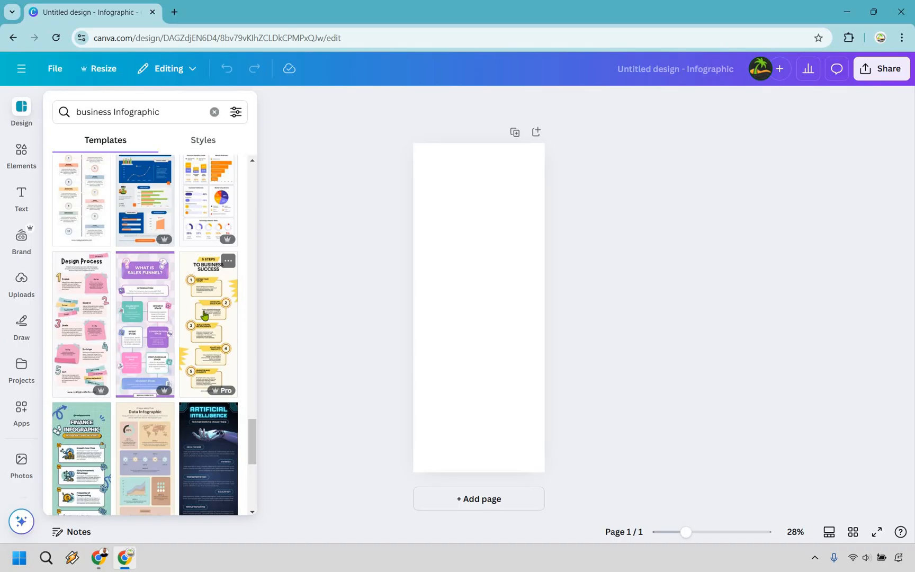
mouse_move(228, 244)
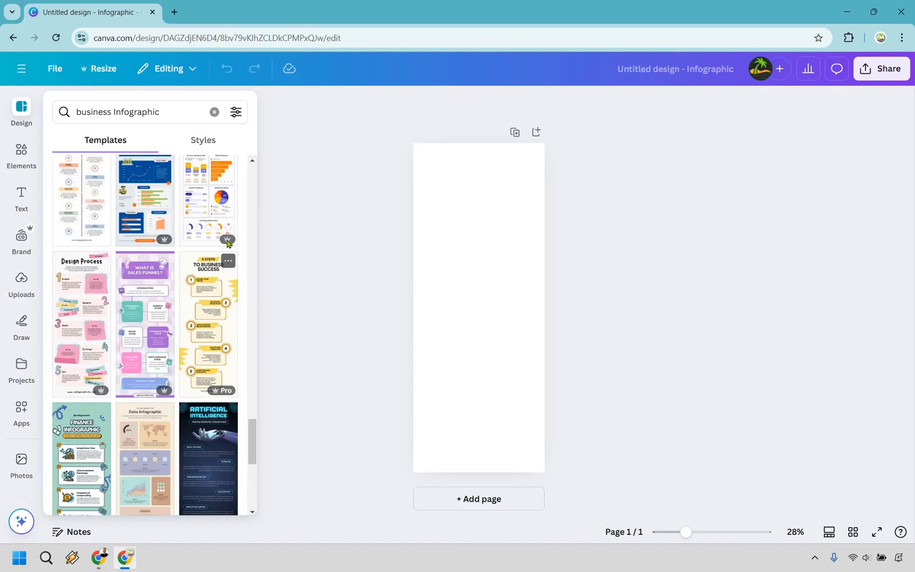
mouse_move(207, 321)
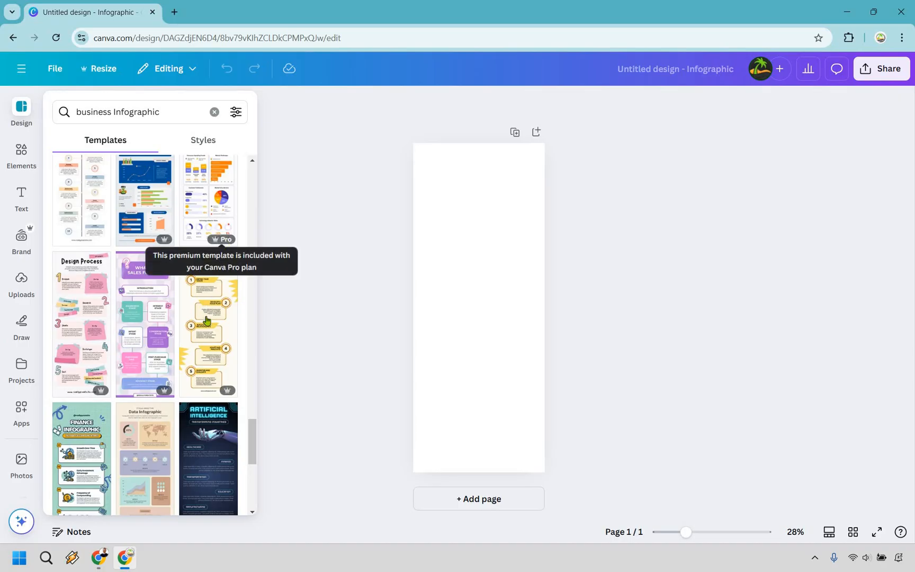
mouse_move(208, 325)
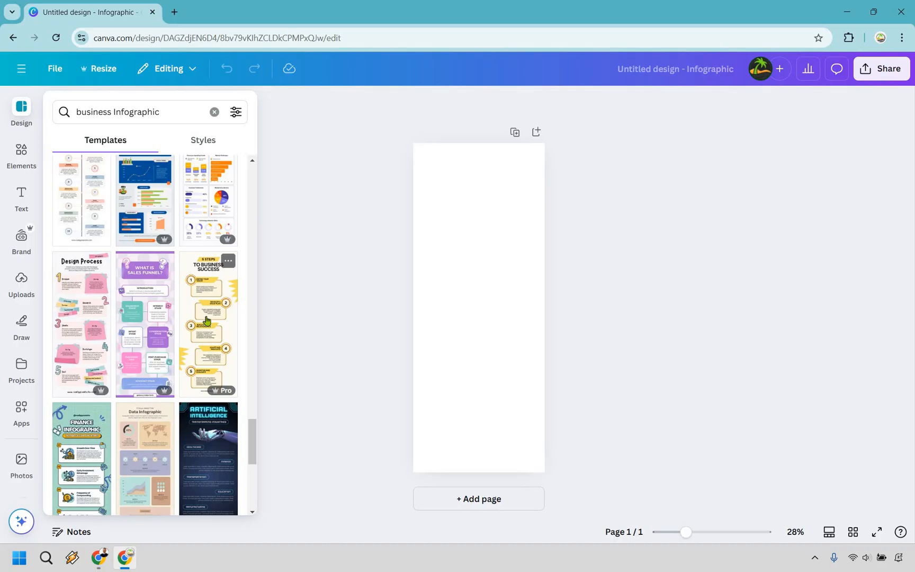
Apply the 5 Steps to Business Success template and look through the design
left_click(207, 324)
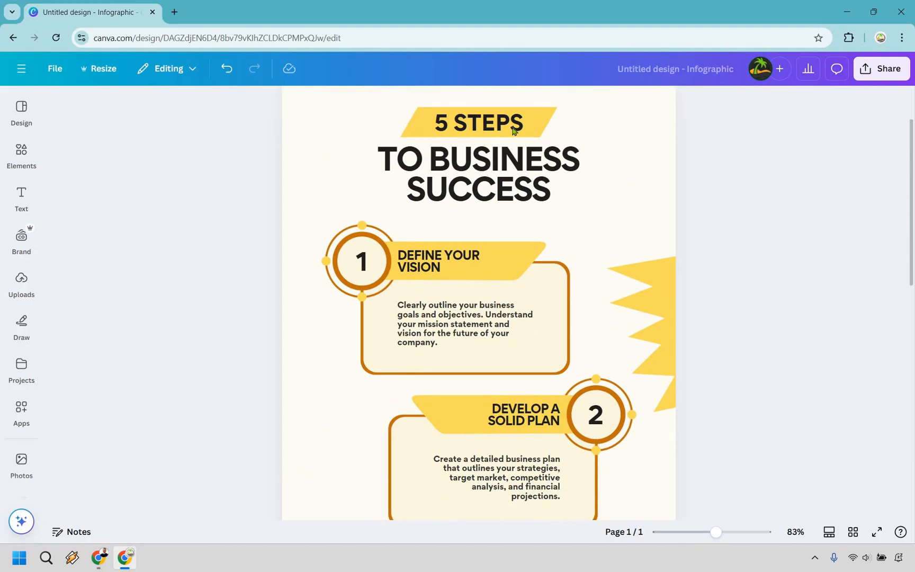
mouse_move(822, 262)
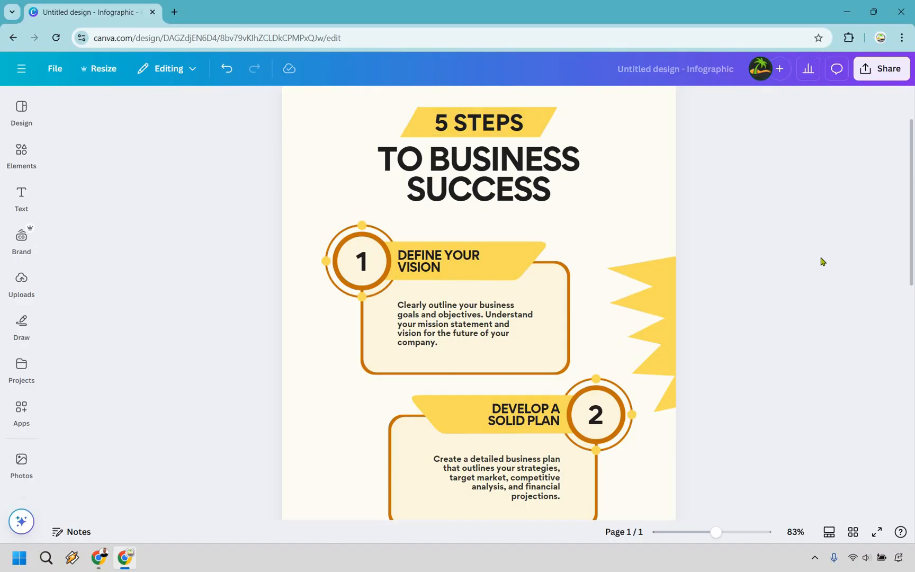
scroll("down", 3)
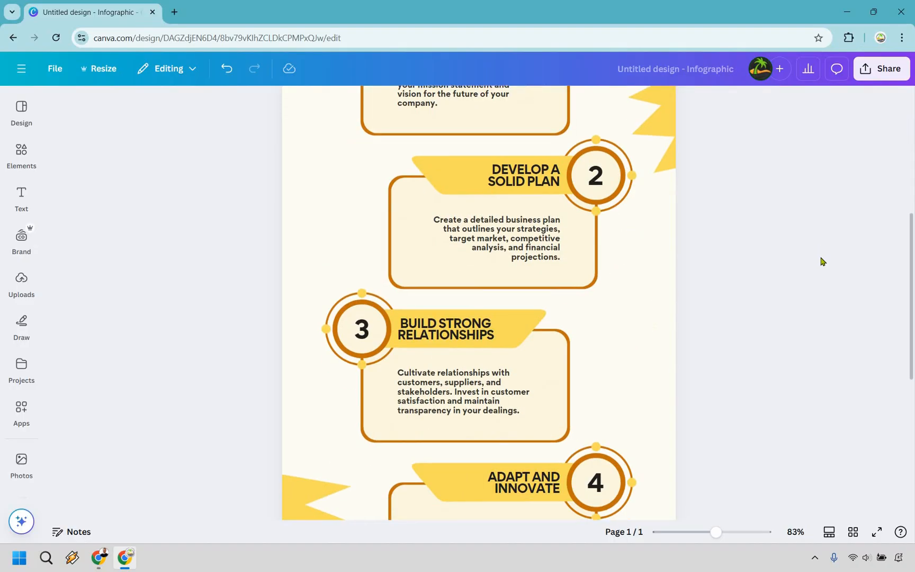
scroll("down", 3)
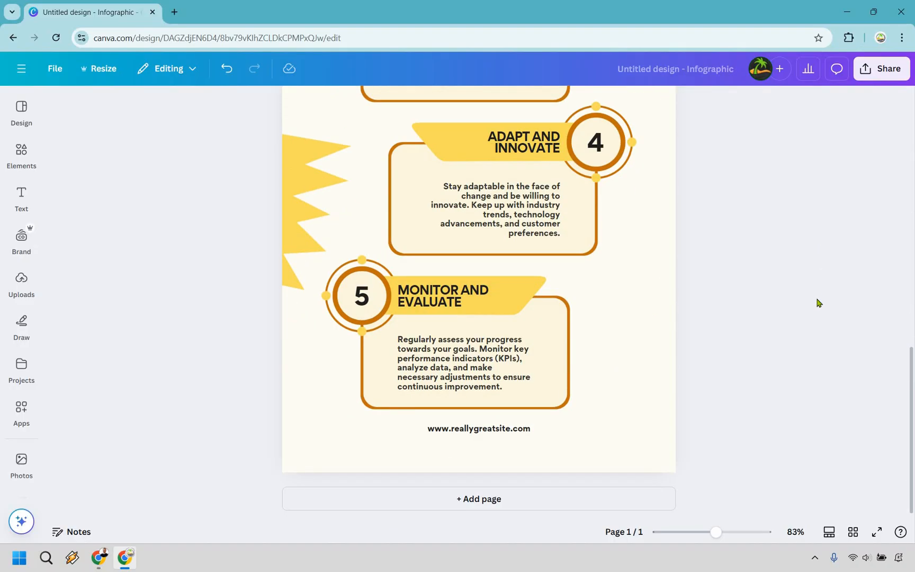
scroll("up", 3)
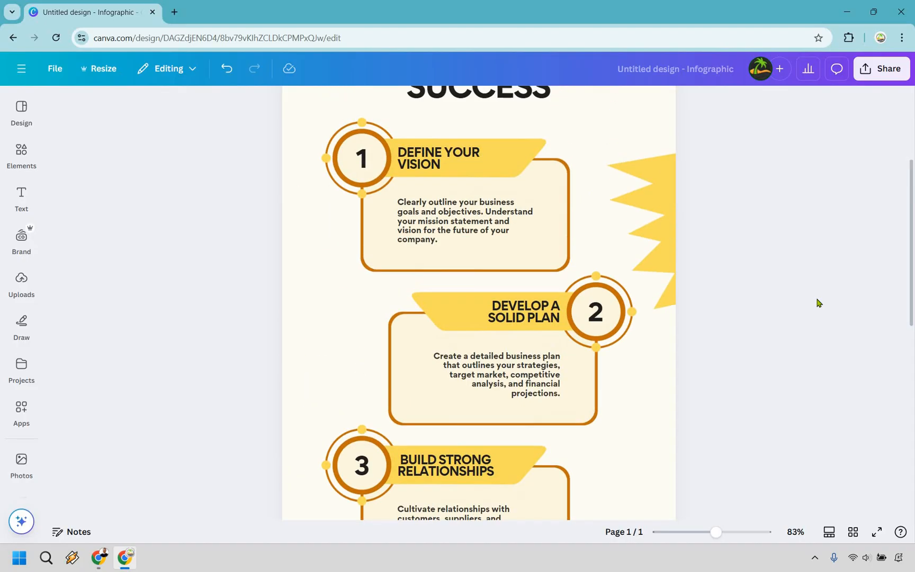
double_click(438, 159)
type("GOAL")
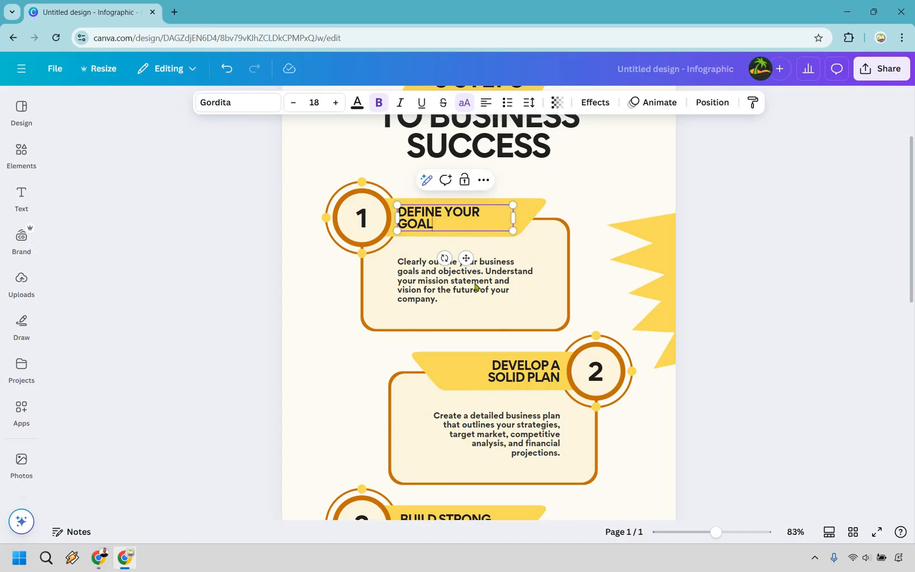
Replace step 1's description with 'This is where you would change your text.'
left_click(463, 280)
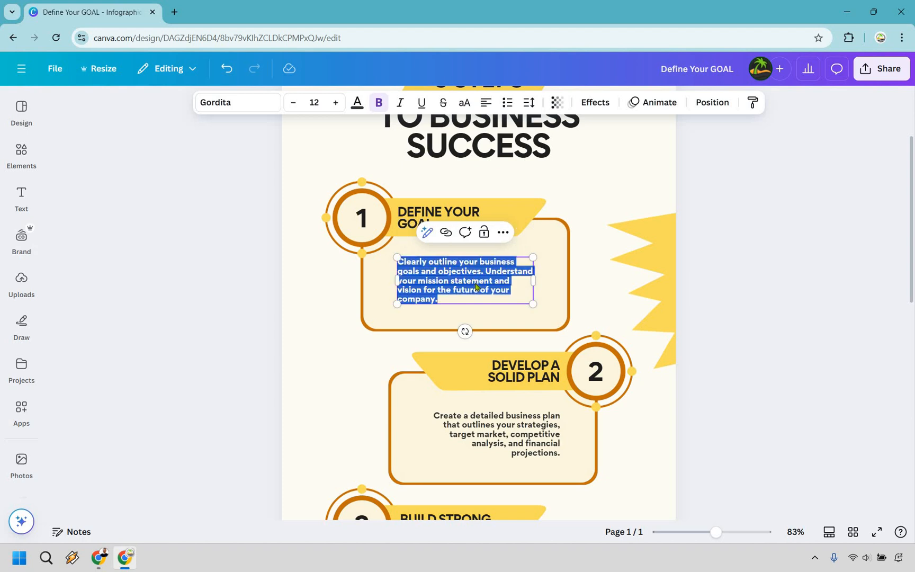
type("This is where y")
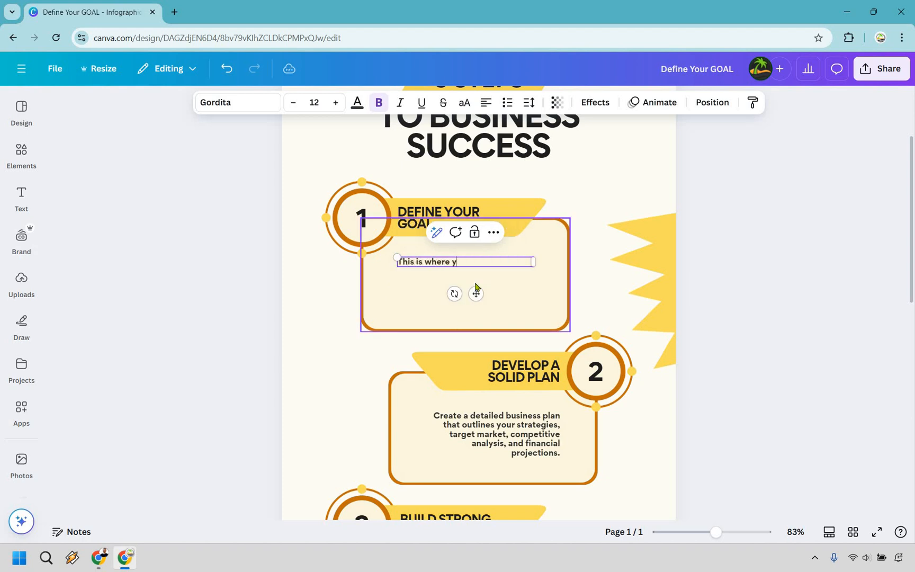
type("ou would change your te")
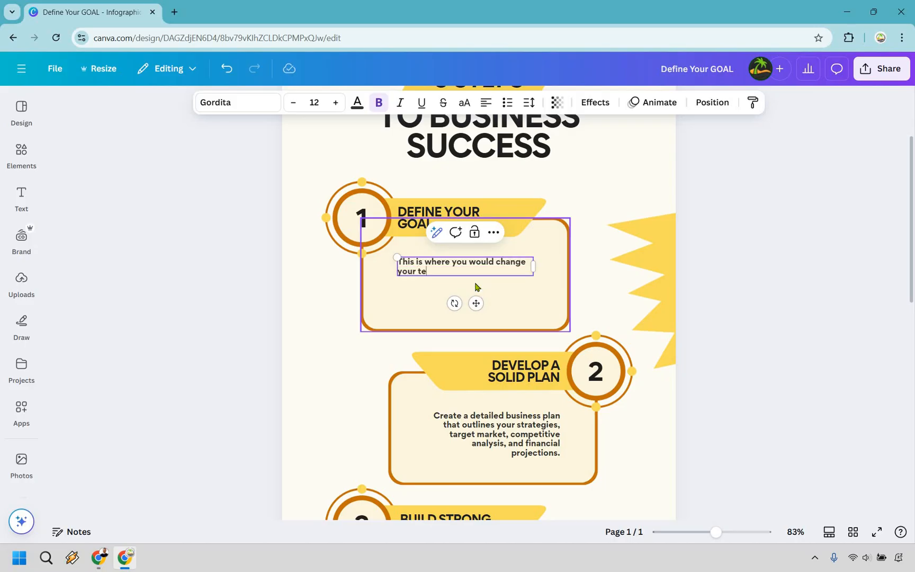
type("xt.")
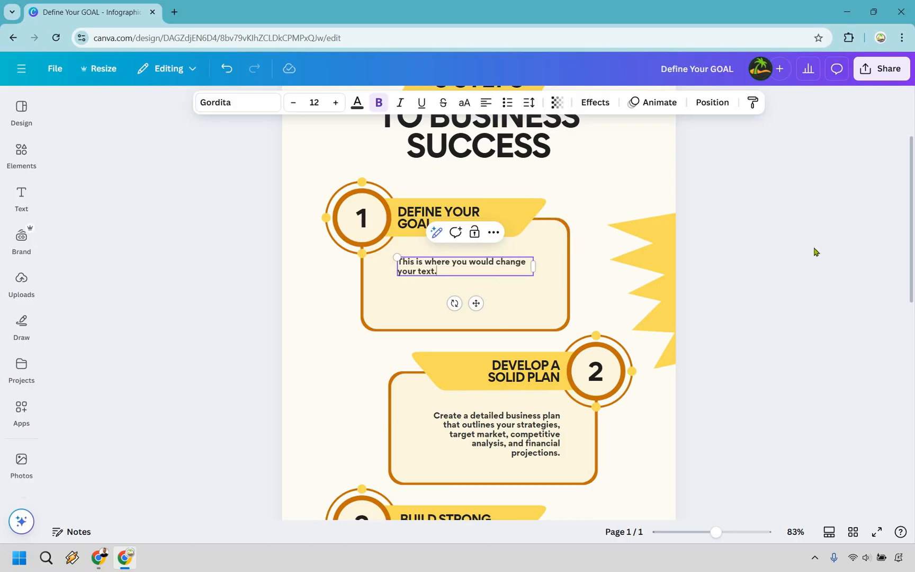
left_click(525, 431)
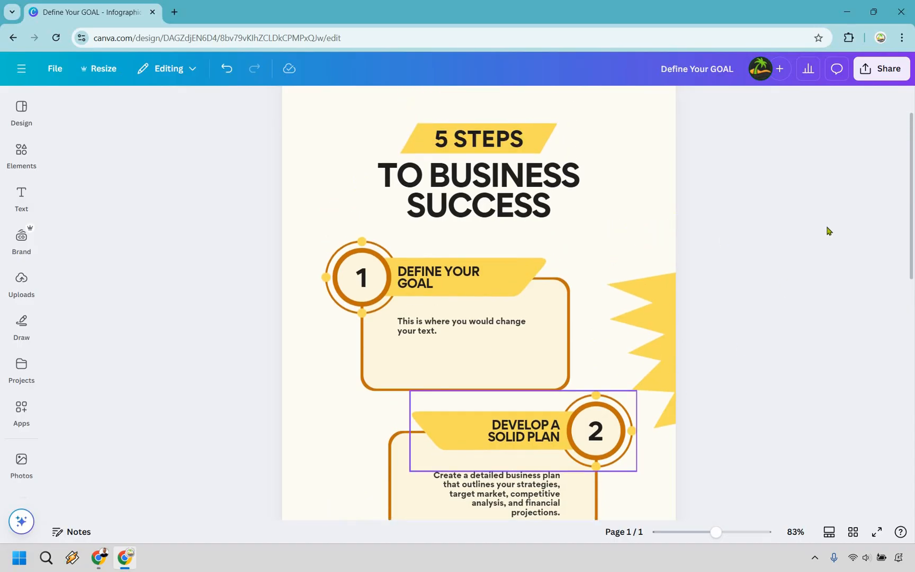
left_click(829, 230)
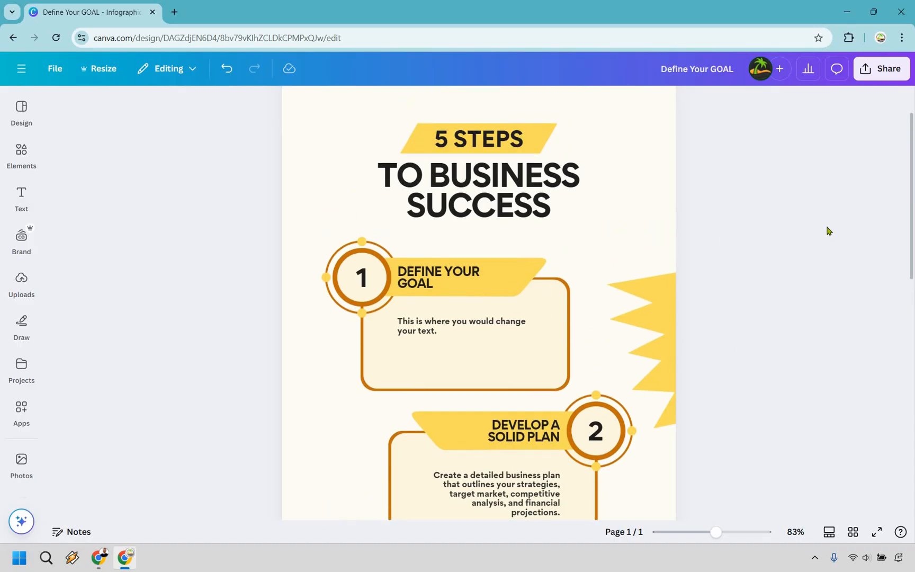
scroll("down", 3)
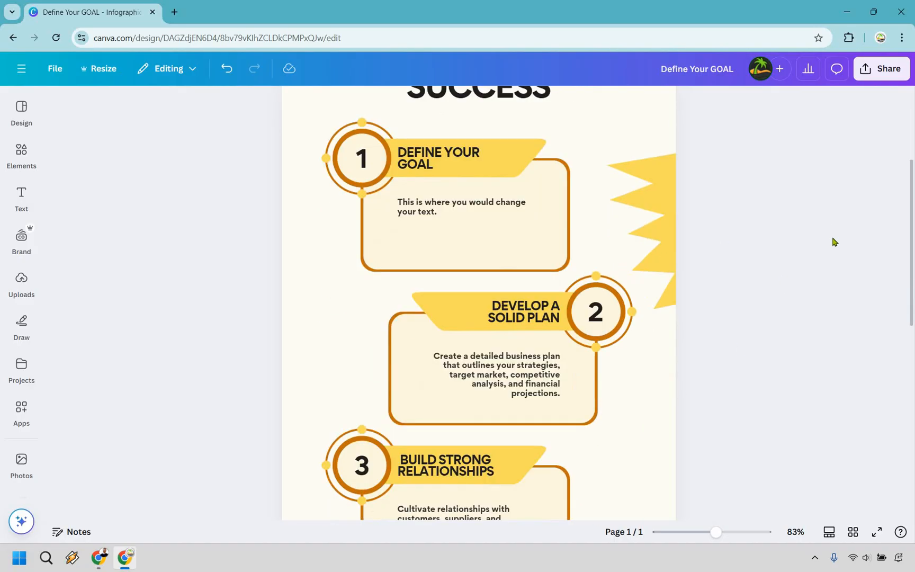
scroll("down", 3)
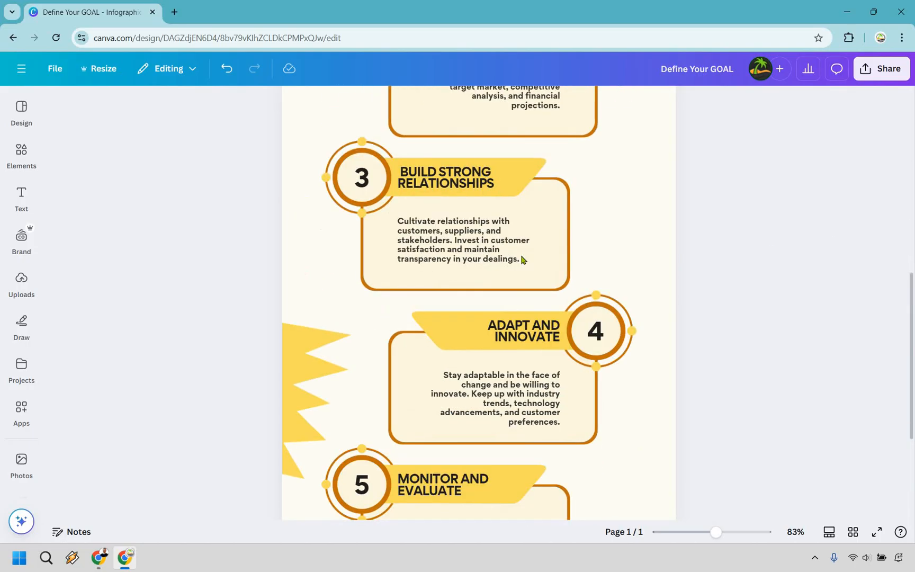
scroll("down", 3)
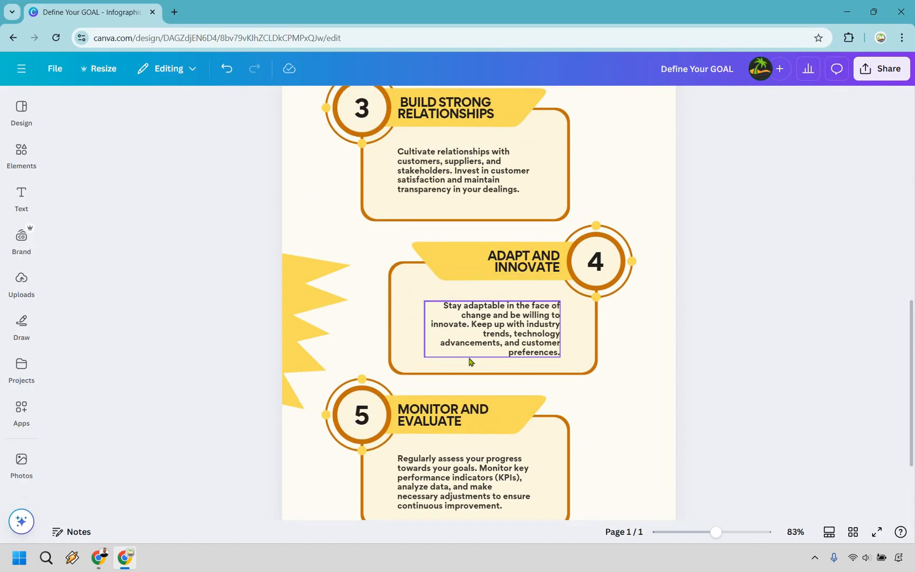
scroll("down", 3)
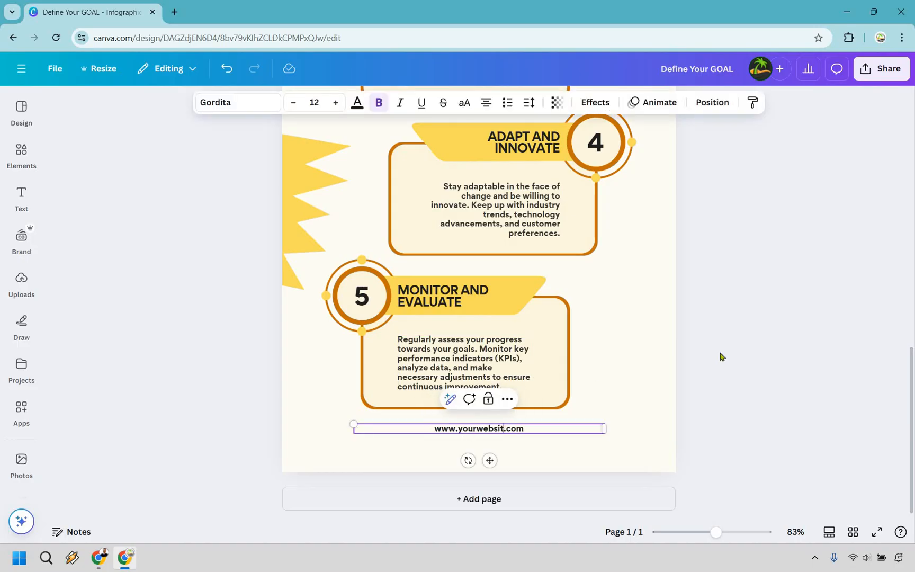
left_click(794, 360)
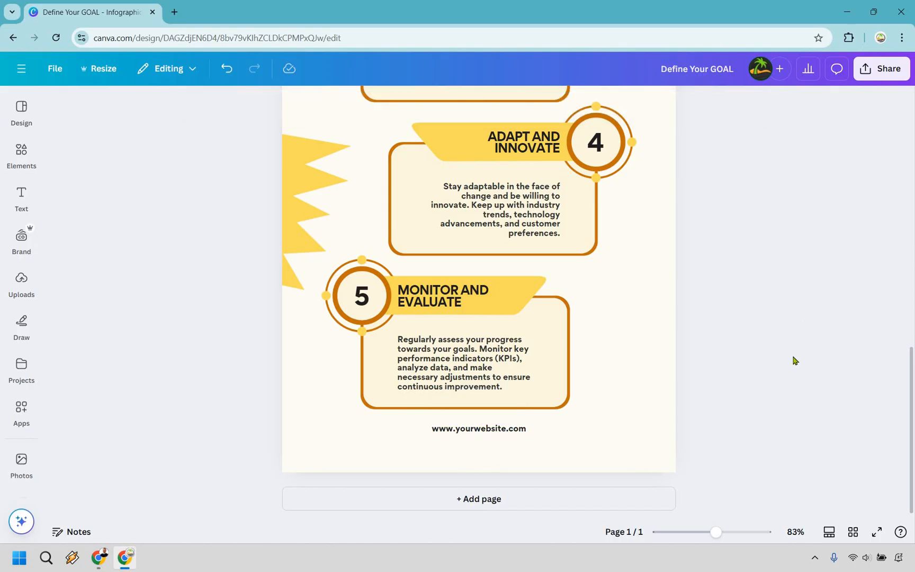
scroll("up", 3)
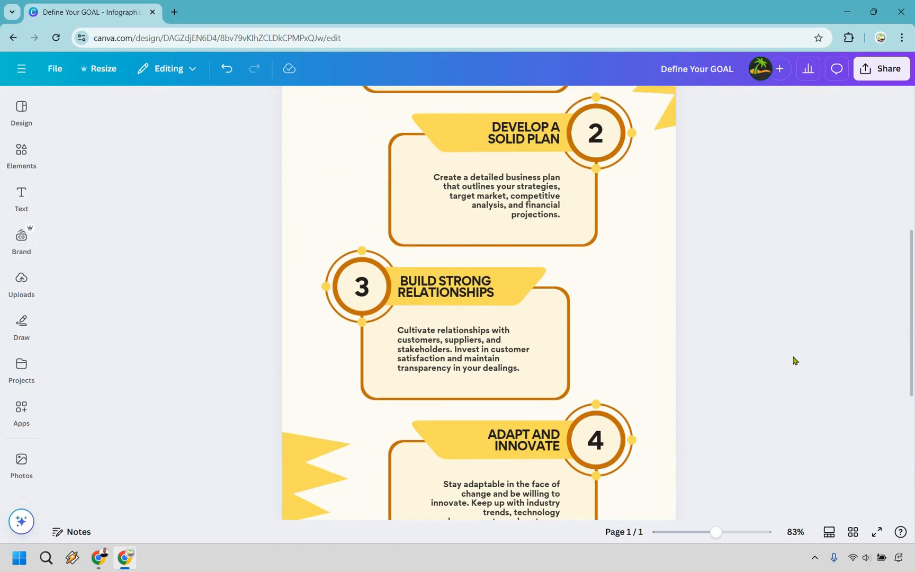
scroll("up", 3)
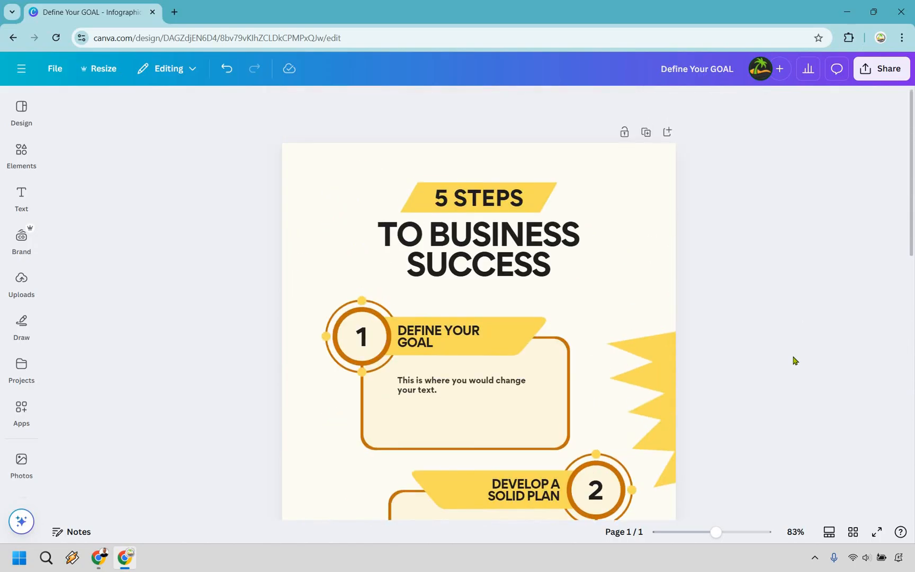
scroll("down", 3)
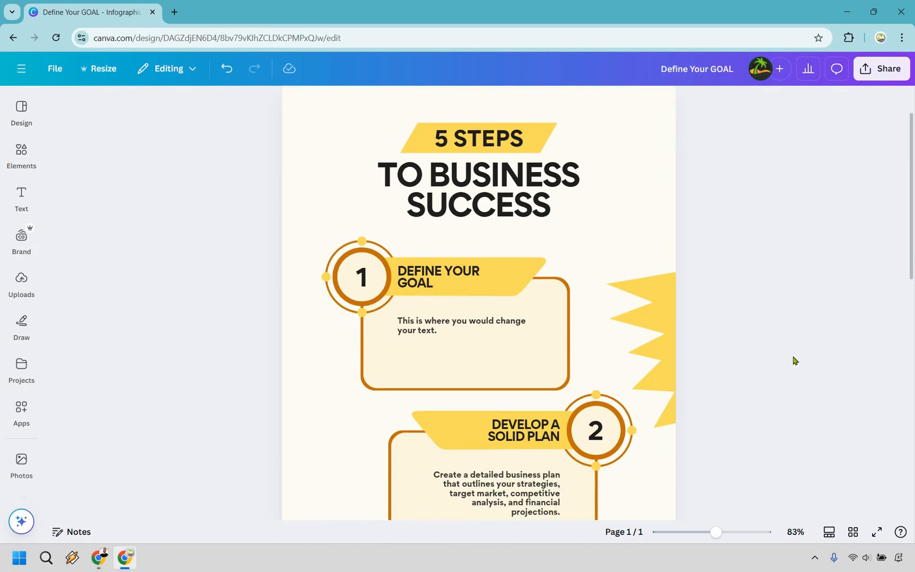
mouse_move(844, 261)
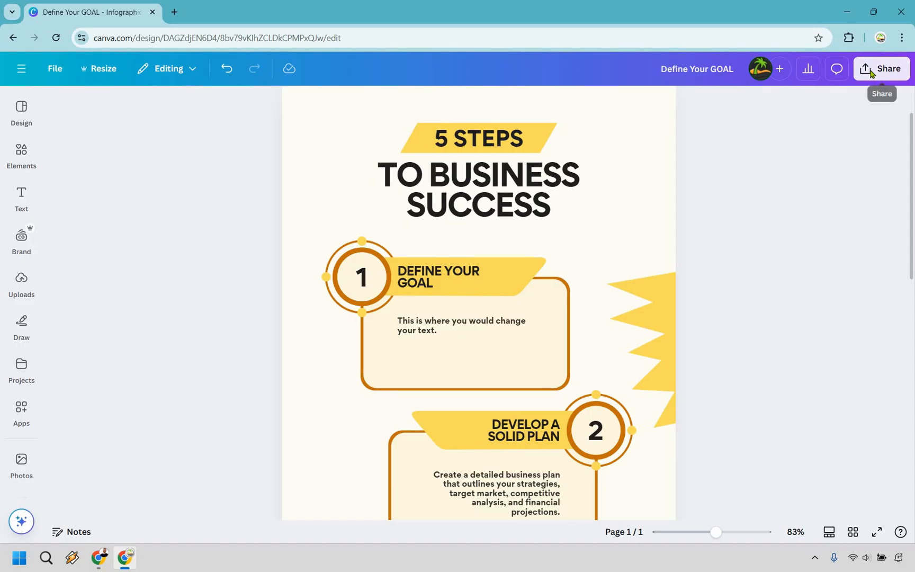
left_click(882, 68)
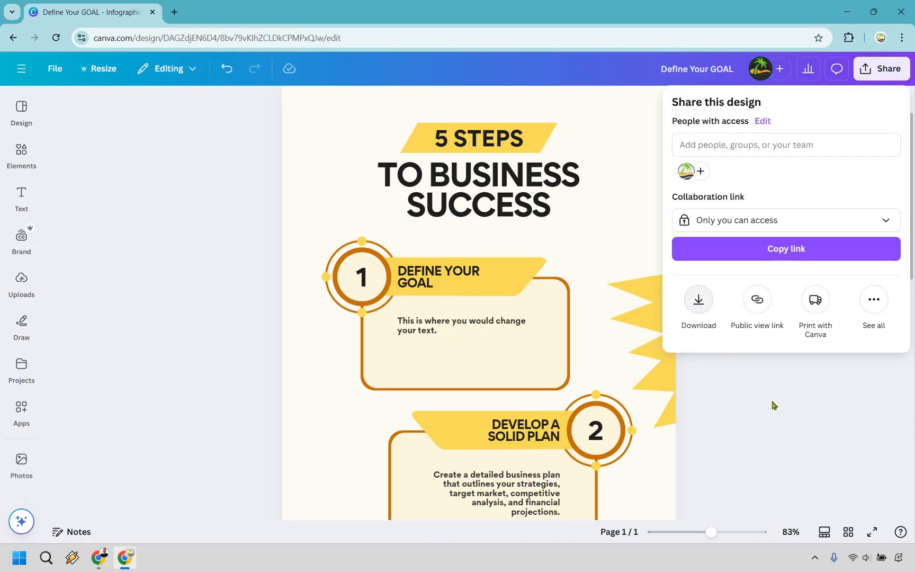
left_click(698, 306)
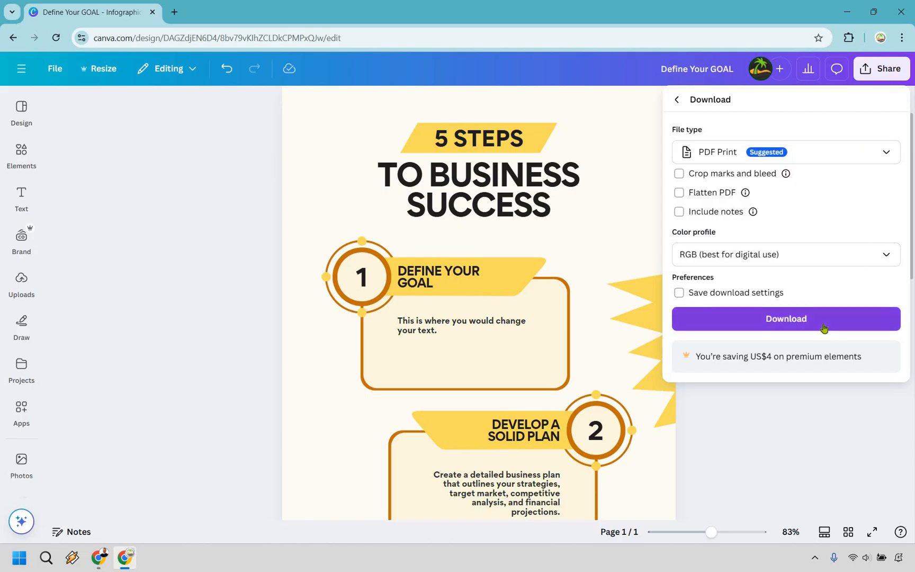
mouse_move(834, 153)
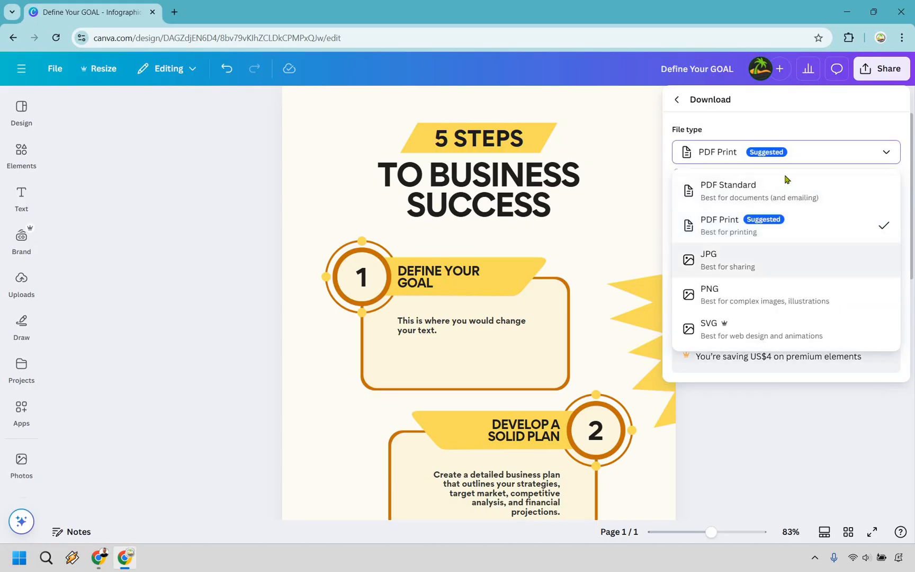
left_click(709, 259)
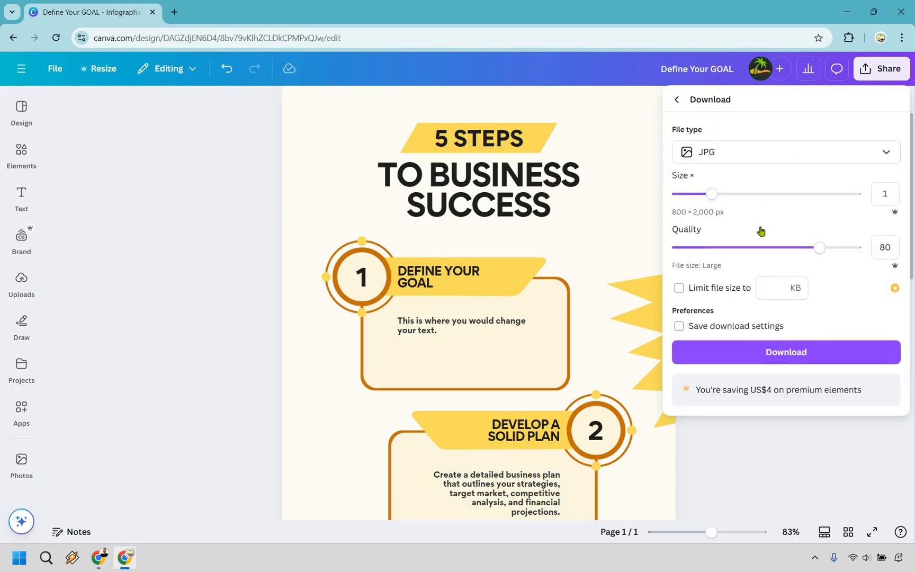
left_click(784, 152)
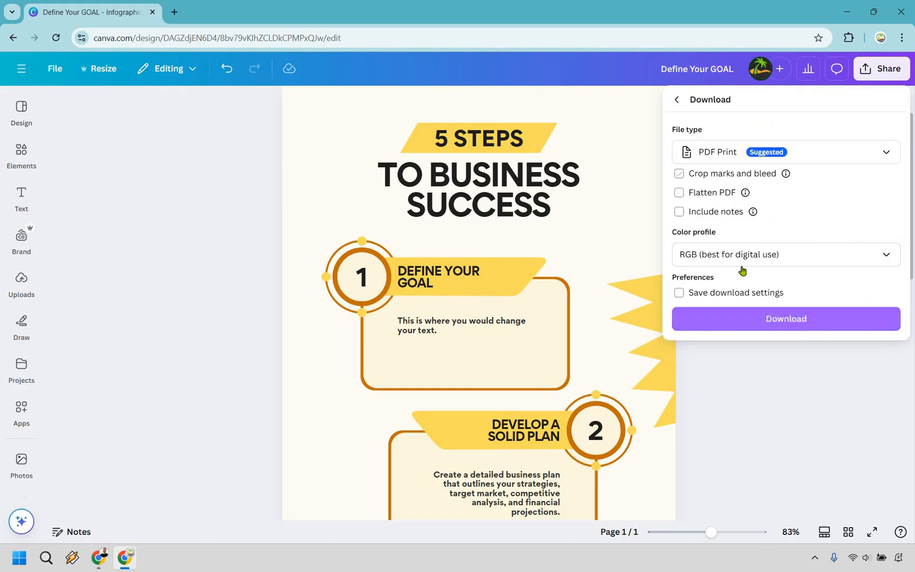
left_click(785, 152)
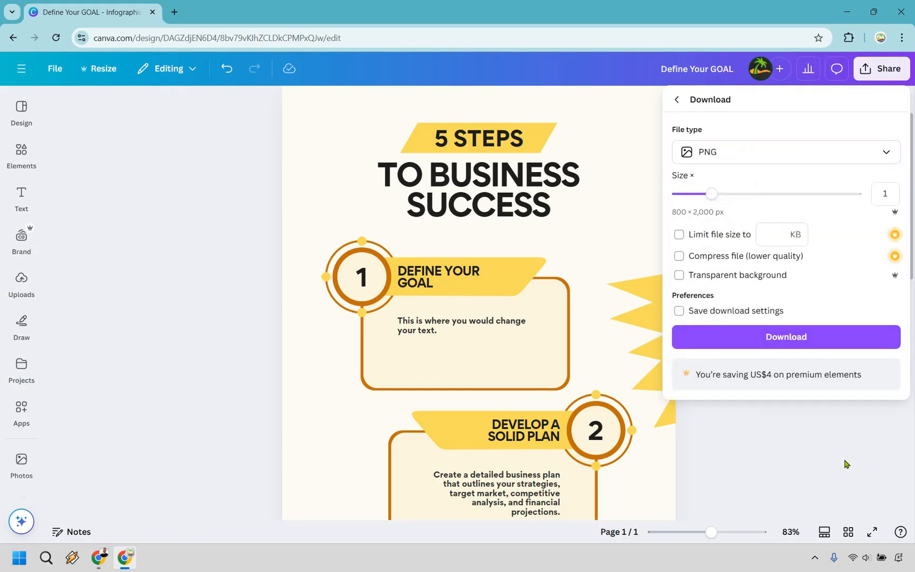
mouse_move(858, 284)
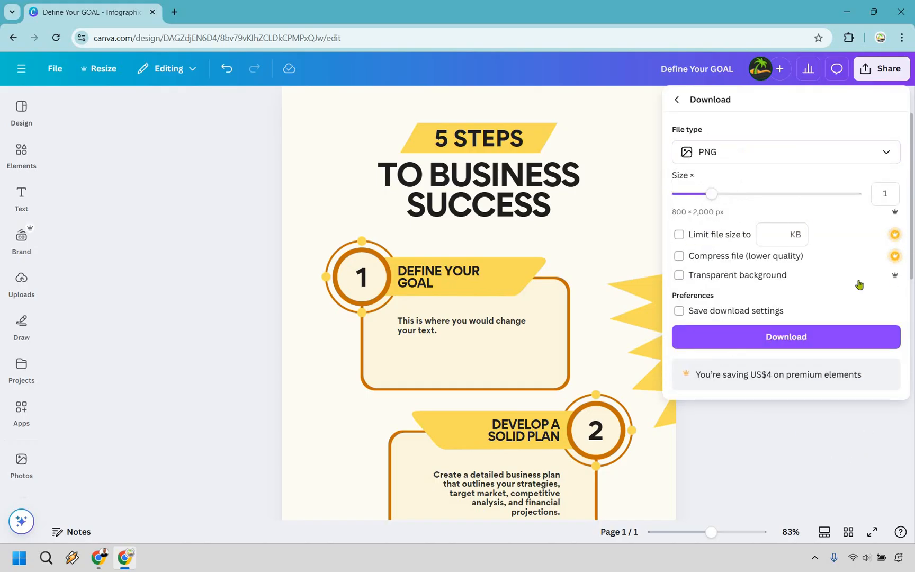
mouse_move(845, 251)
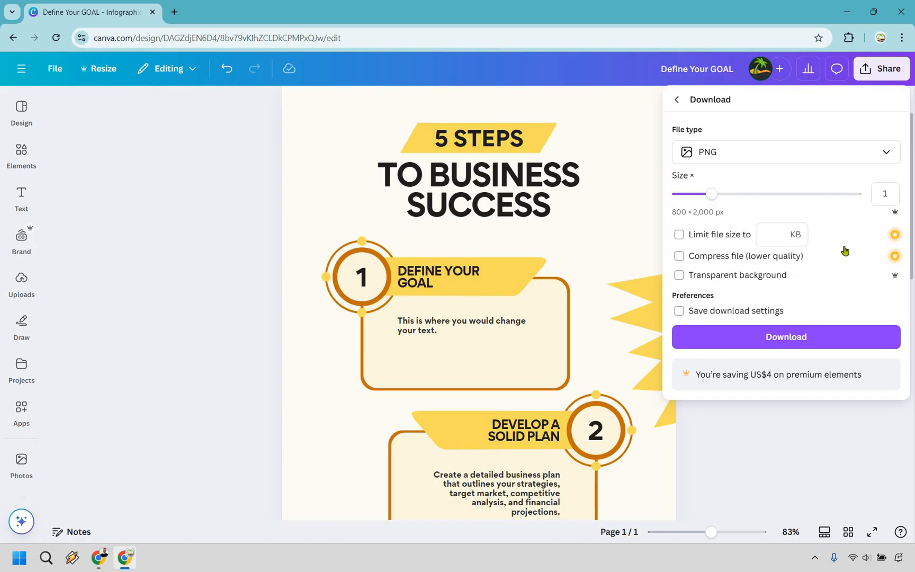
left_click(678, 275)
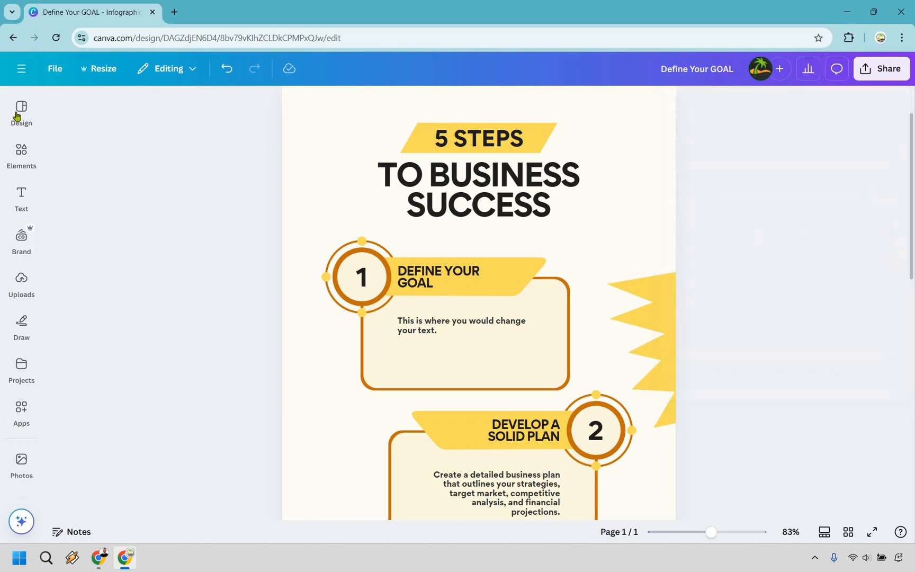
Swap the page for the teal 9 Steps to Successful Live Streaming marketing template
left_click(21, 111)
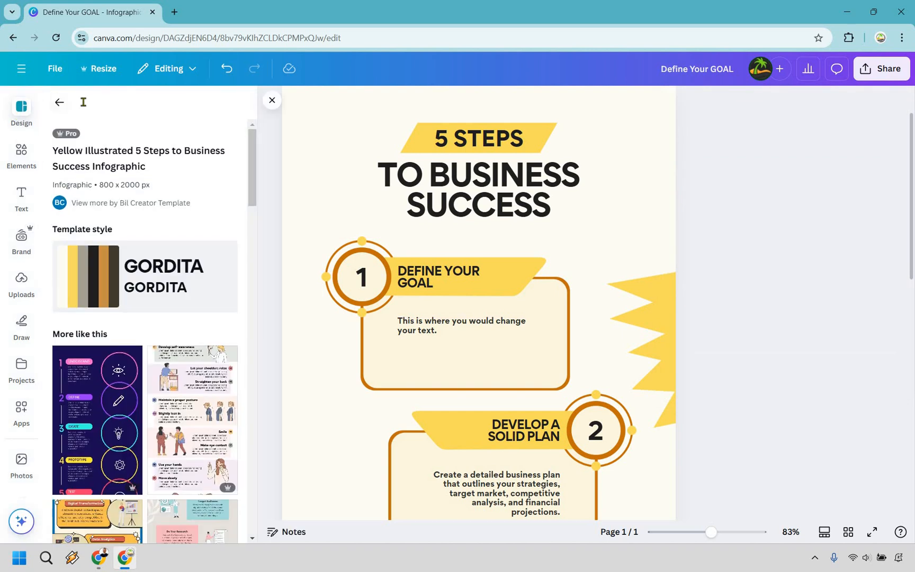
left_click(83, 102)
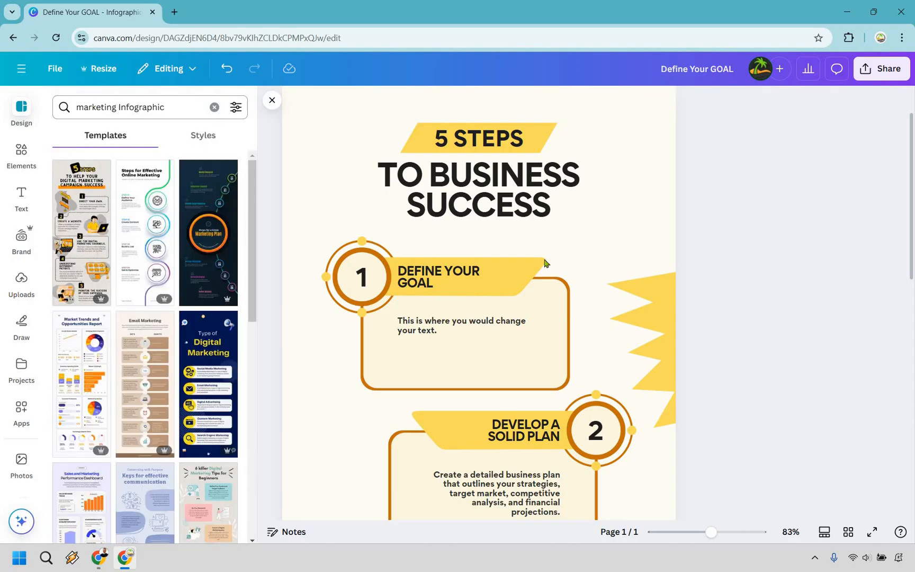
scroll("down", 3)
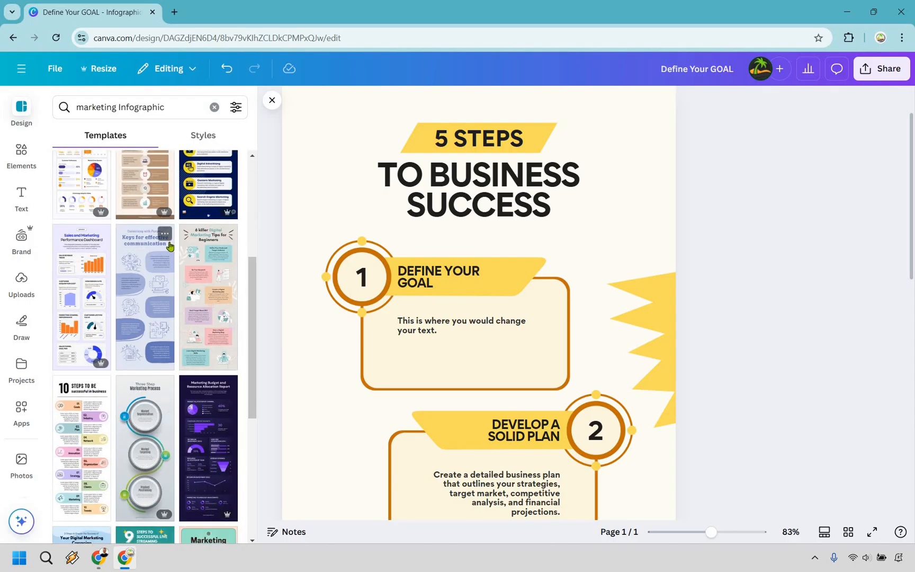
scroll("down", 3)
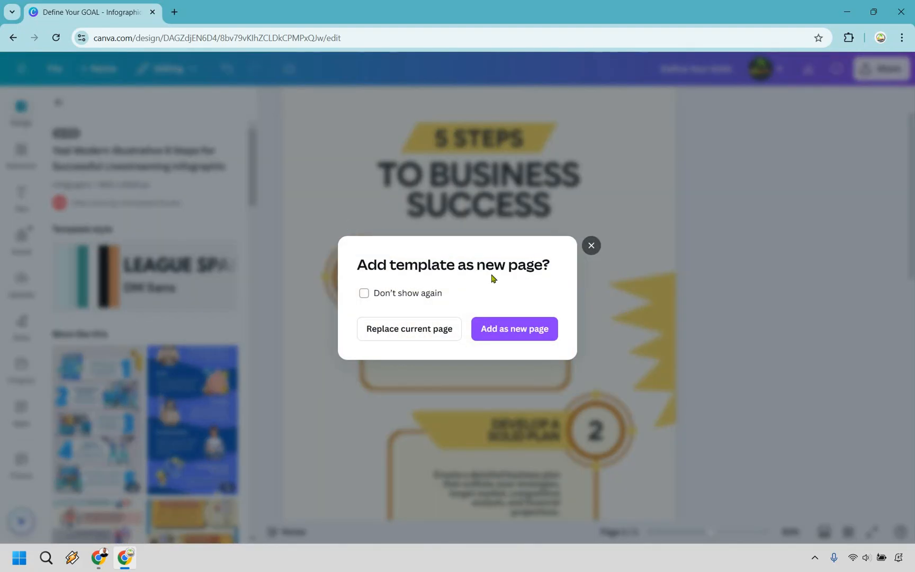
mouse_move(410, 328)
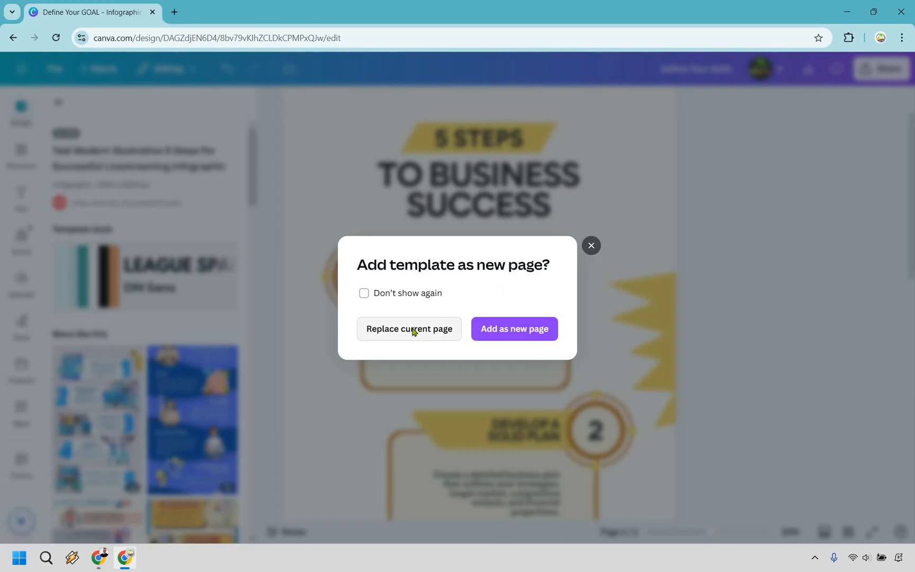
left_click(408, 328)
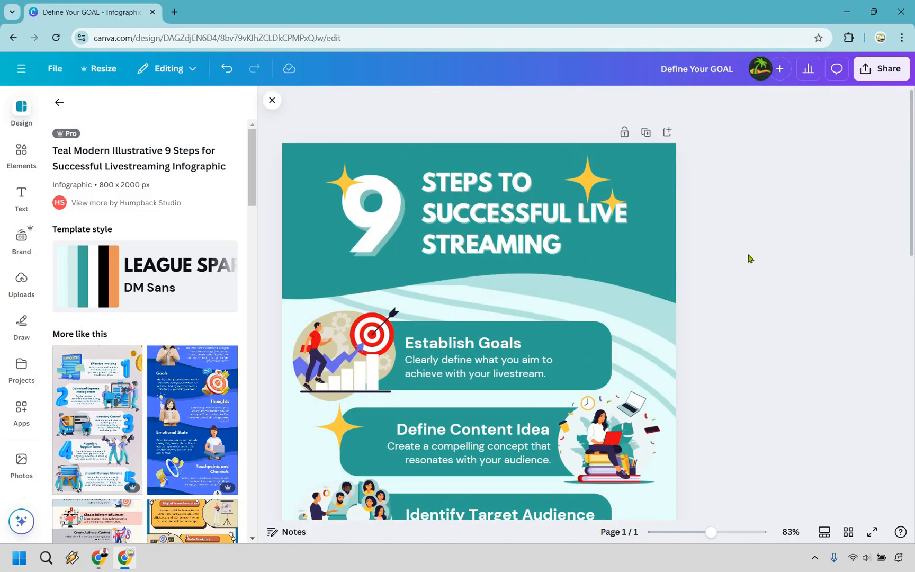
Review all nine livestreaming steps through the footer and click an empty canvas area
scroll("down", 3)
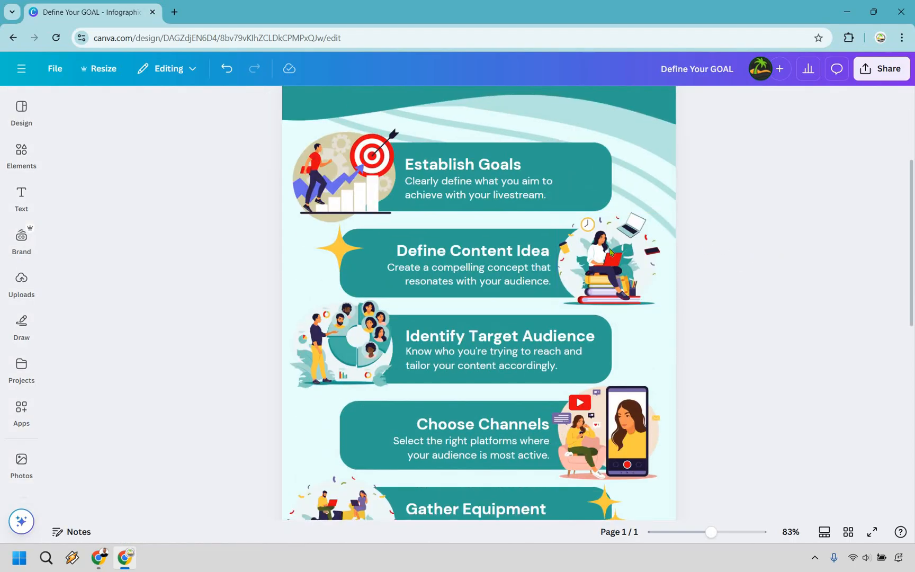
scroll("down", 3)
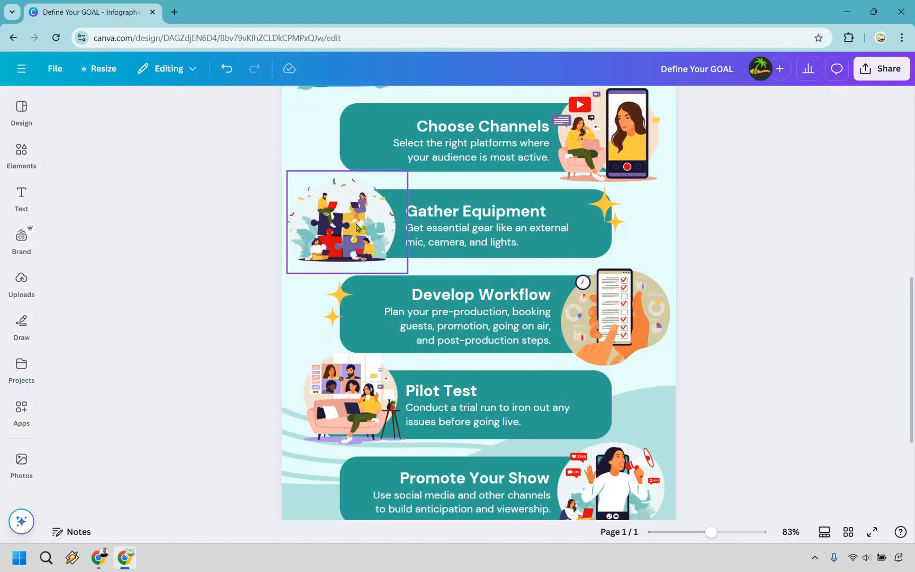
scroll("down", 3)
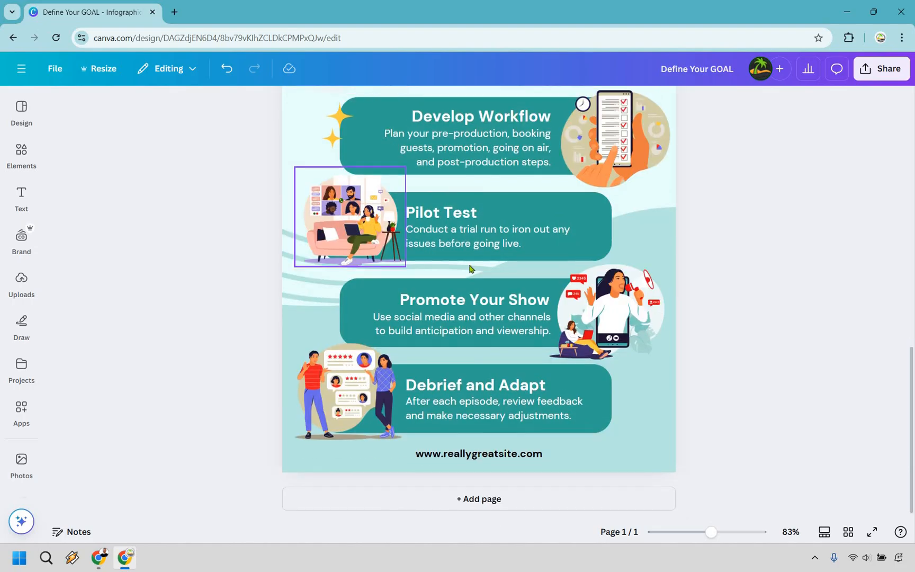
scroll("up", 3)
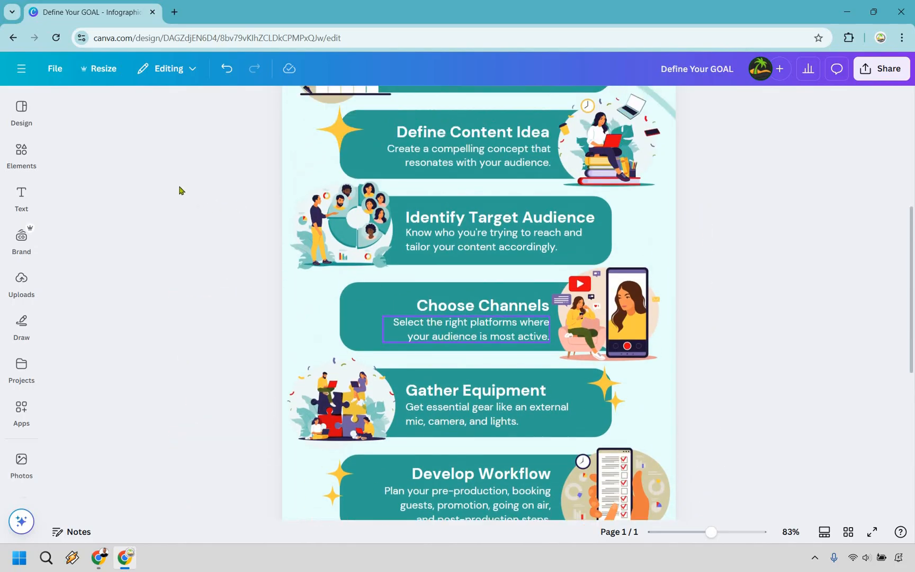
left_click(175, 160)
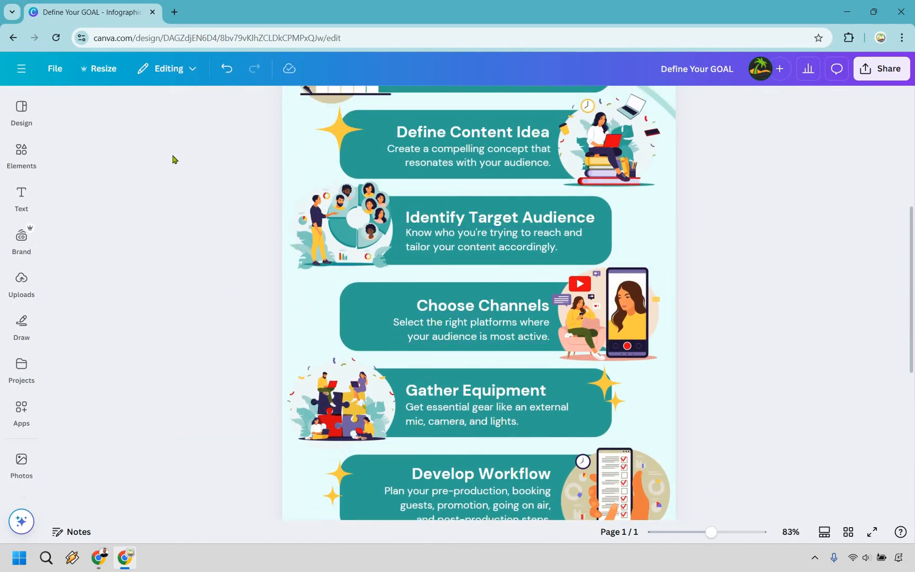
Search Elements graphics for 'infographic art', then 'laptop', and browse the results
left_click(21, 153)
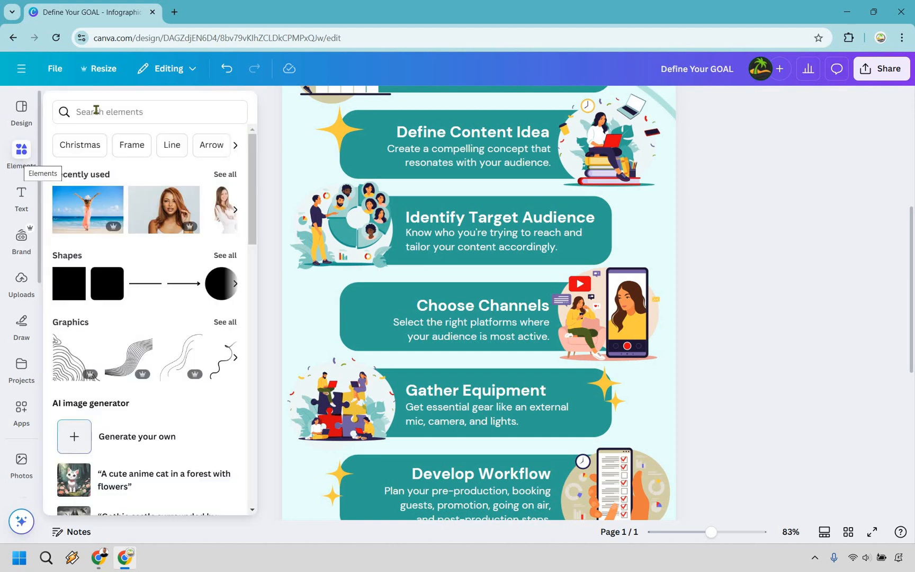
type("info")
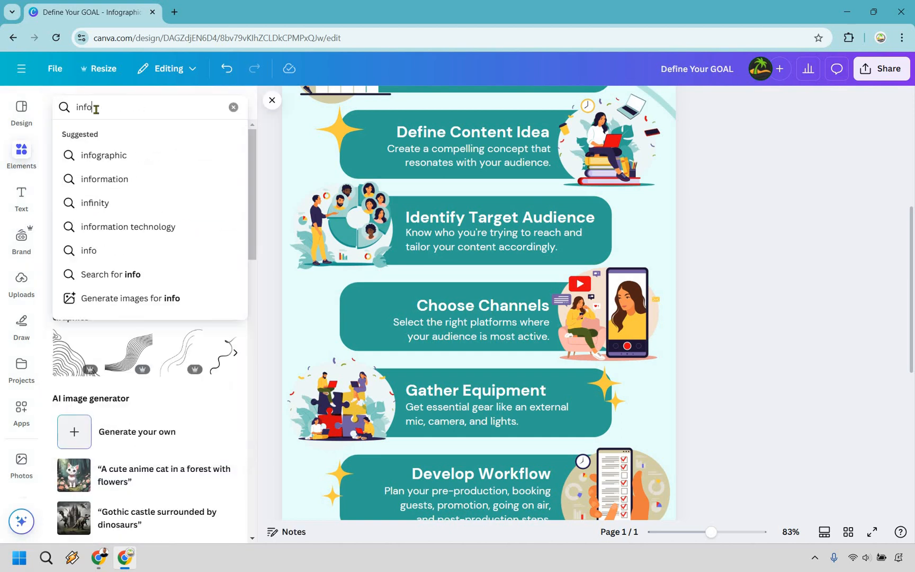
type("infographic art")
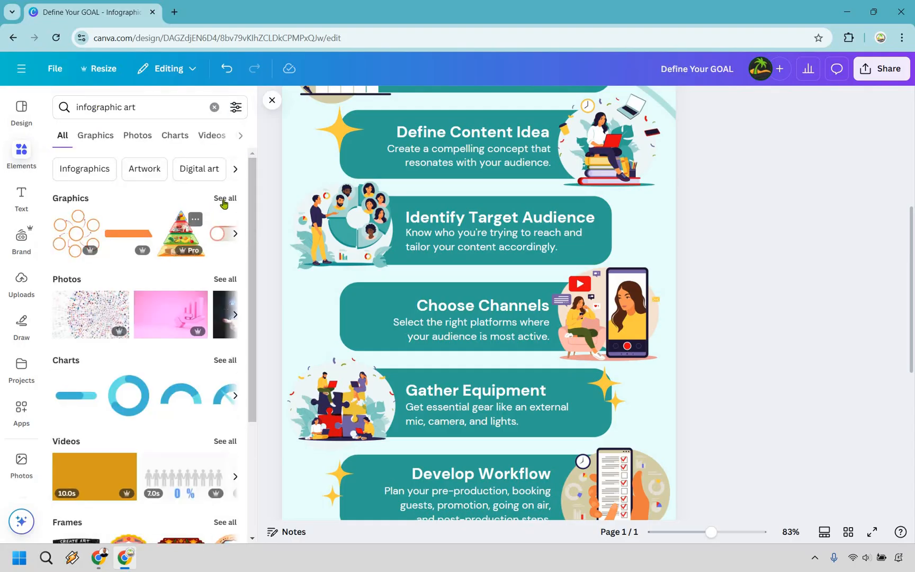
mouse_move(137, 135)
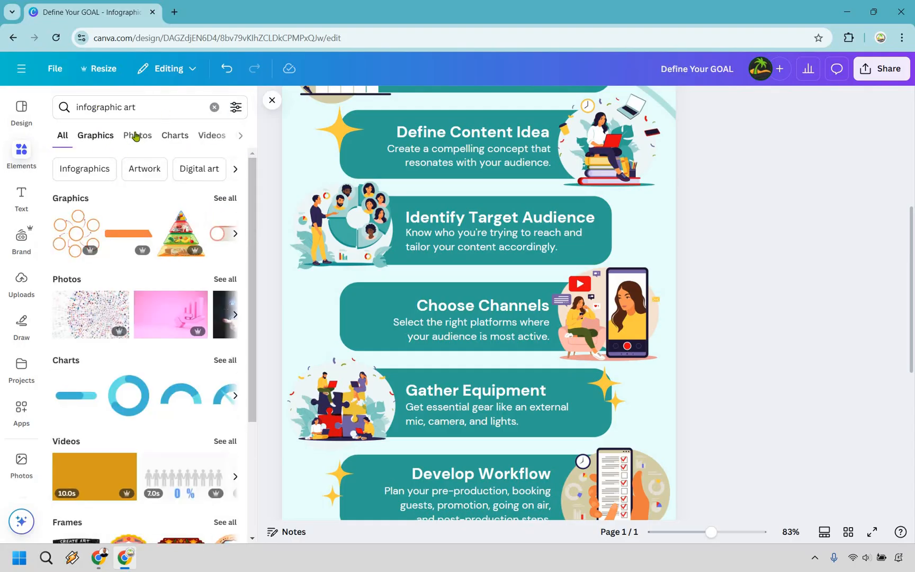
left_click(95, 136)
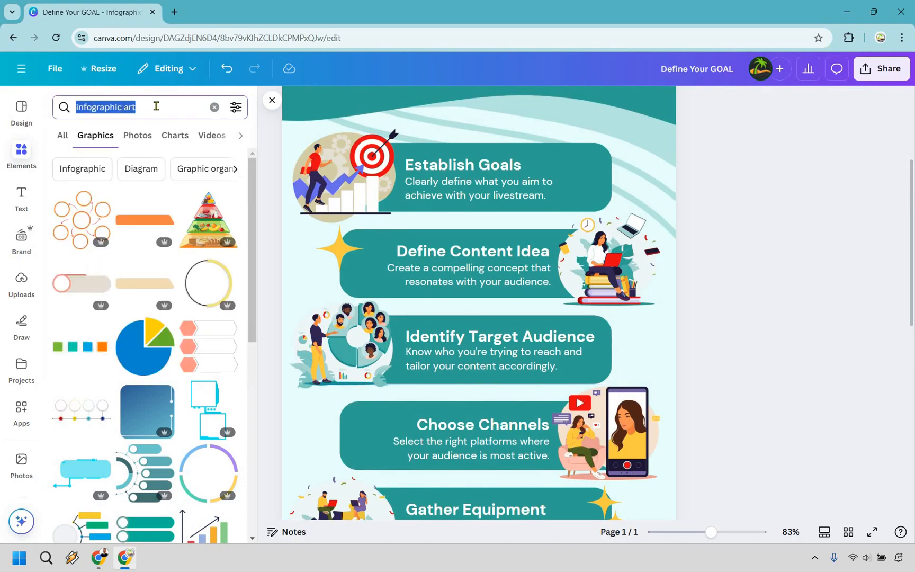
type("laptop")
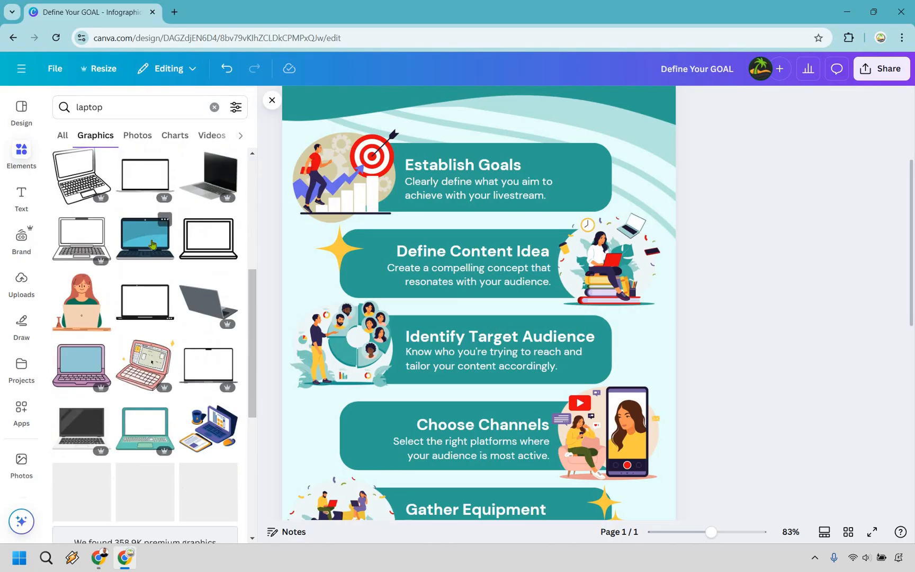
scroll("down", 3)
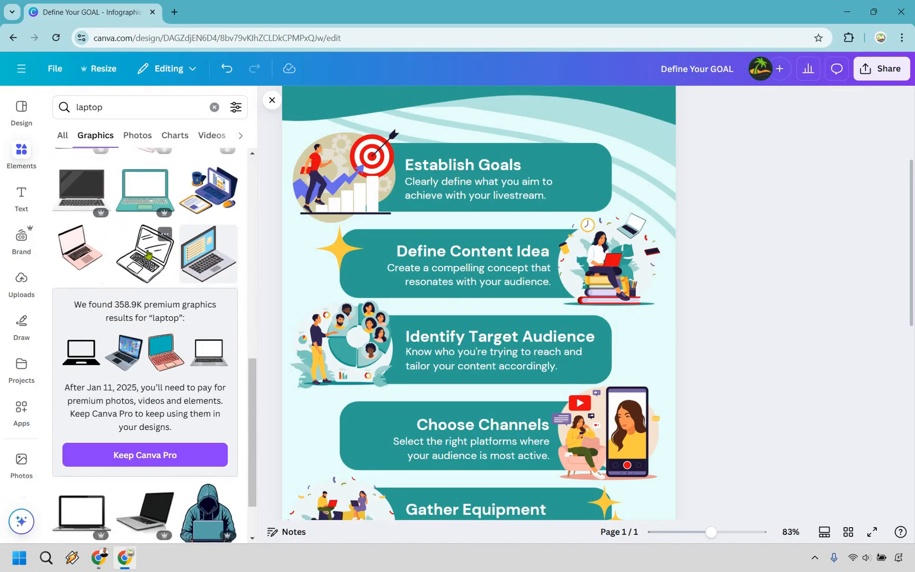
scroll("down", 3)
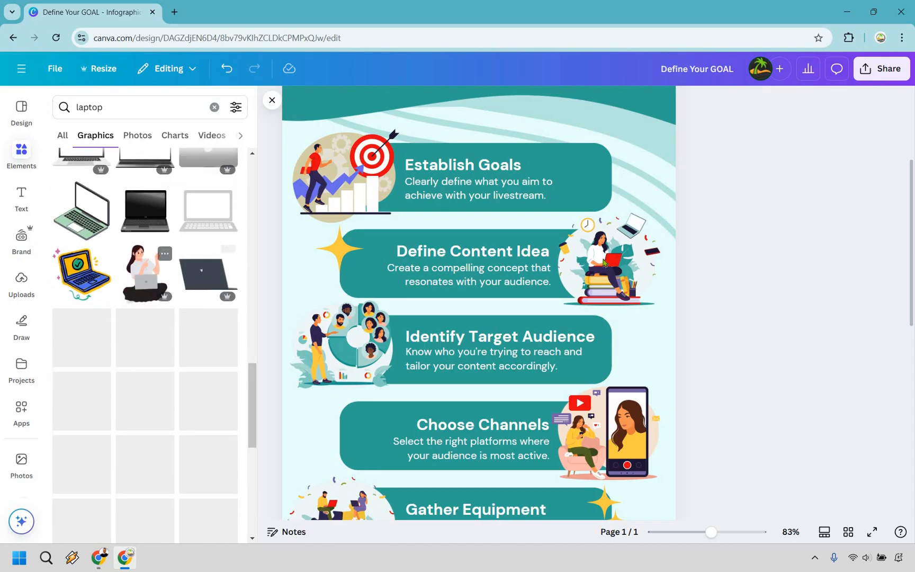
Add the woman-with-laptop graphic beside the Define Content Idea box
left_click(601, 264)
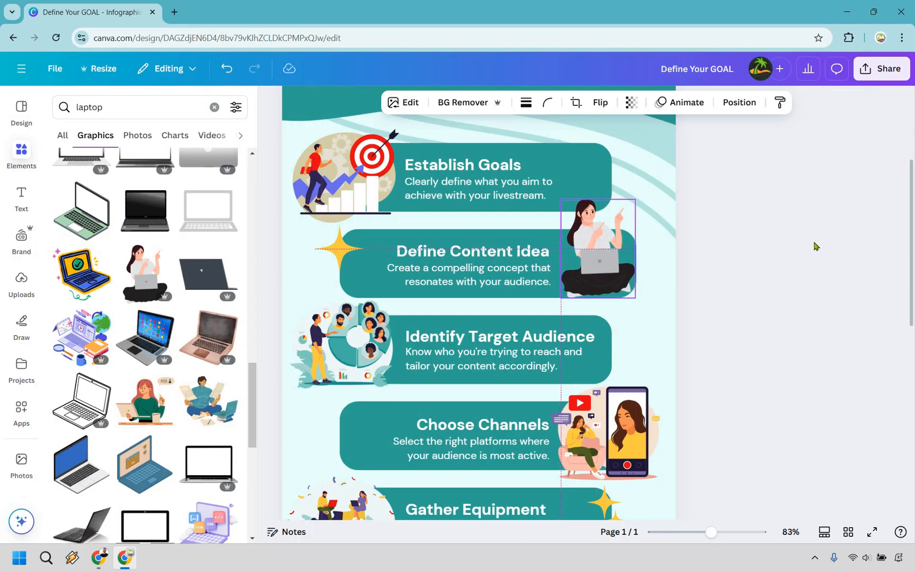
left_click(280, 299)
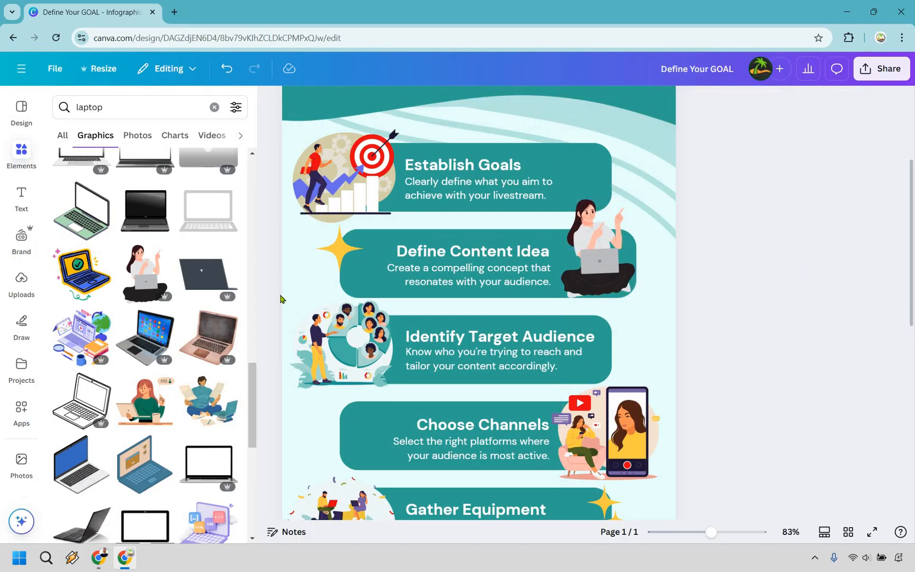
left_click(461, 274)
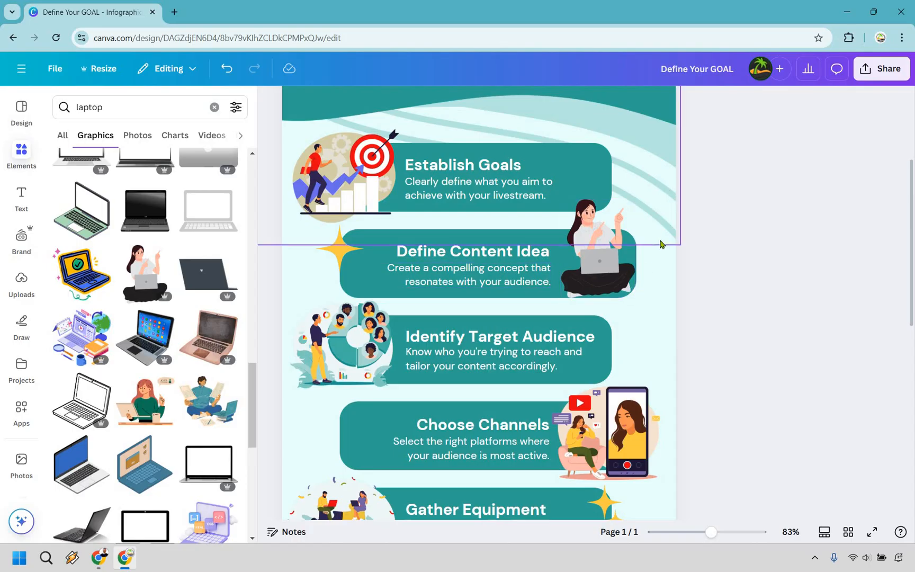
scroll("down", 3)
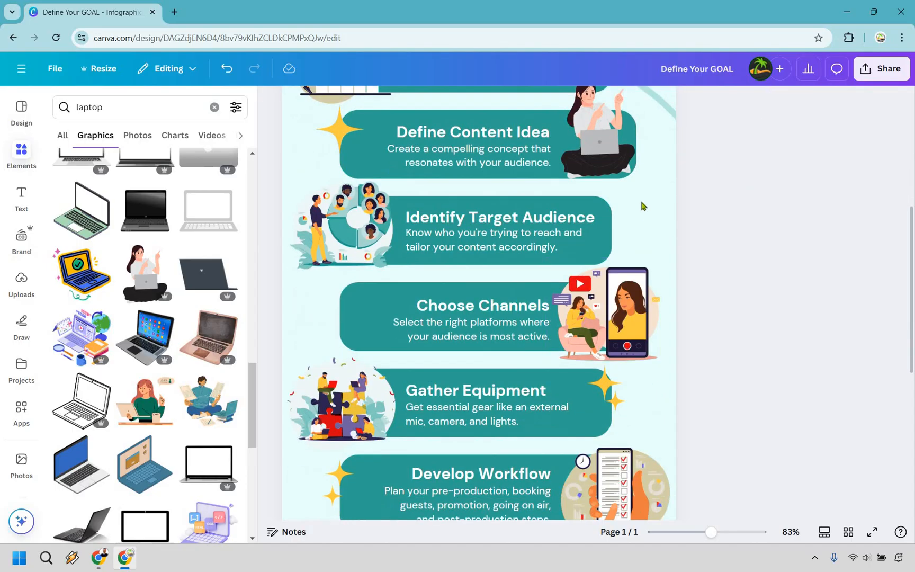
scroll("down", 3)
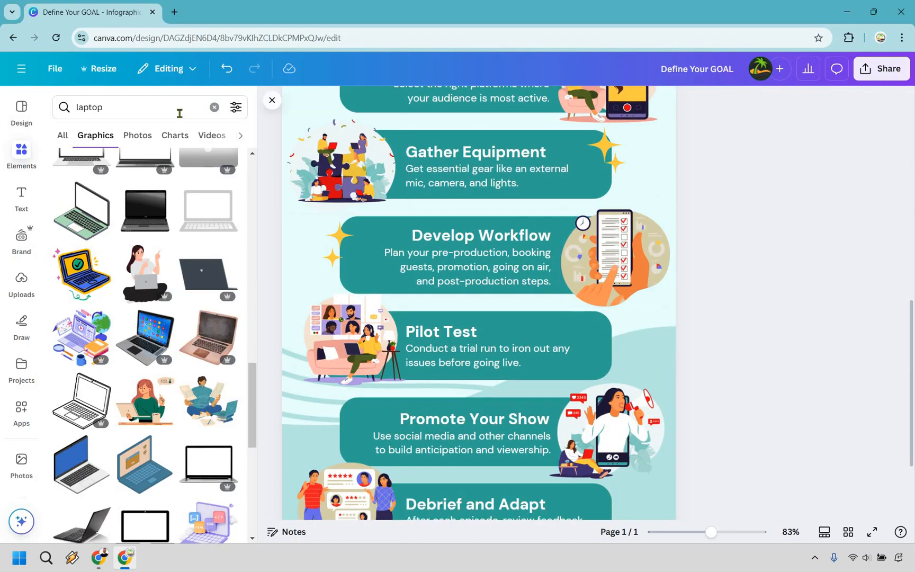
Search 'phone' and place the 08:45 smartphone graphic beside Develop Workflow
type("phone")
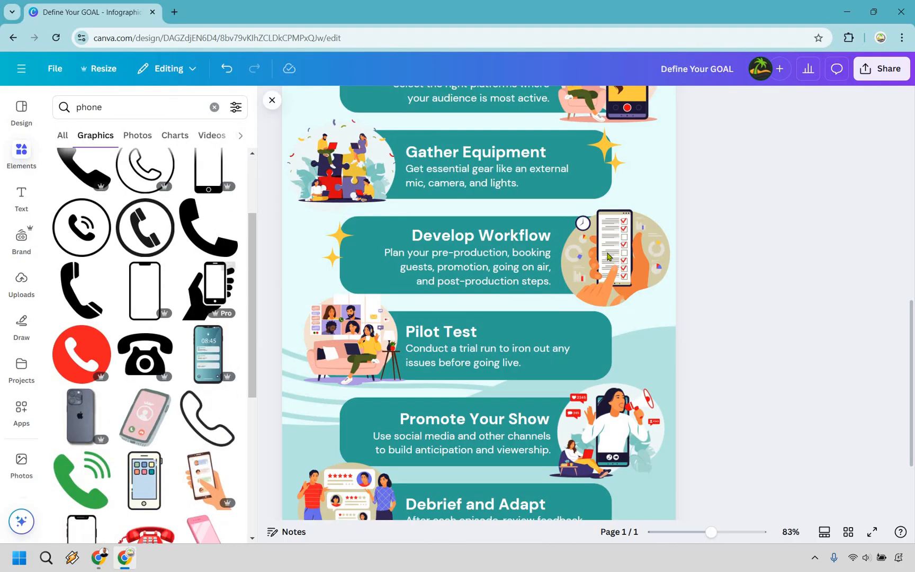
left_click(479, 257)
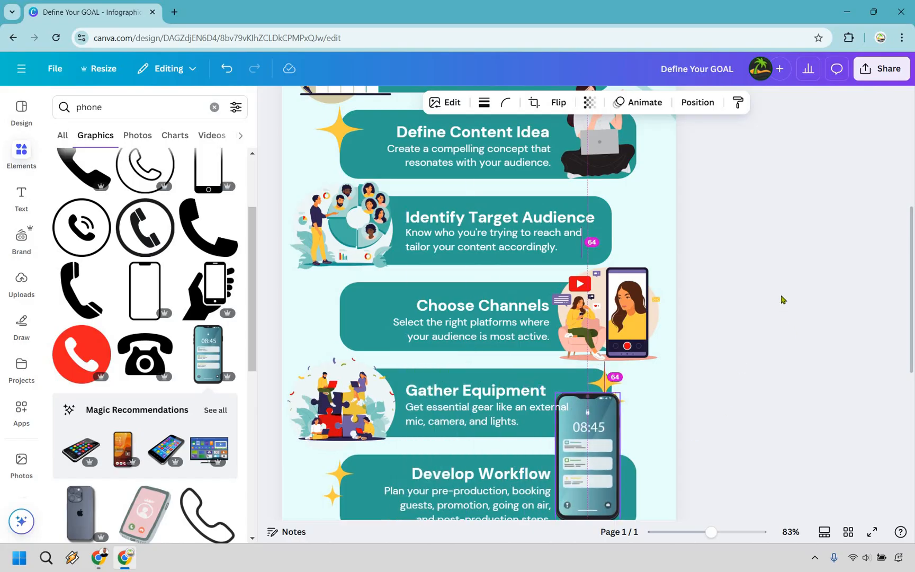
scroll("down", 3)
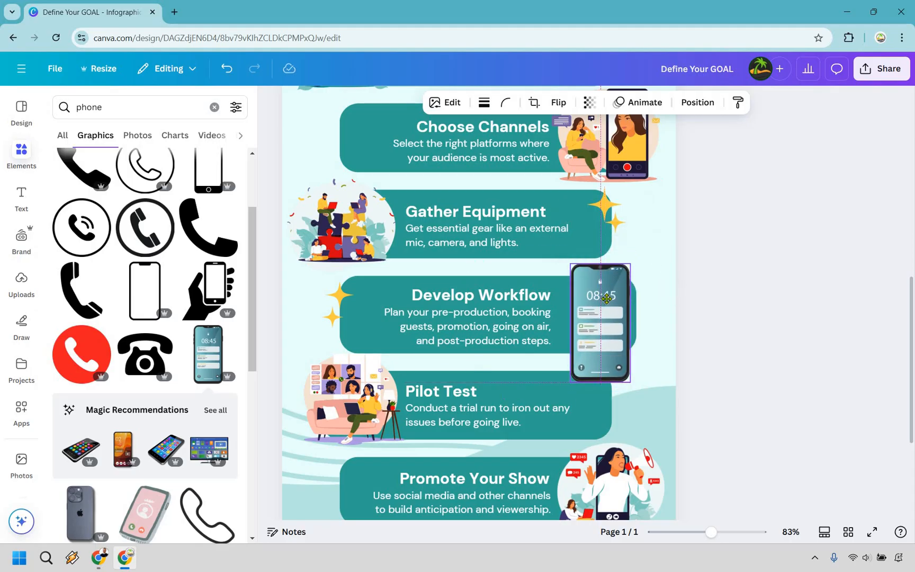
left_click(824, 271)
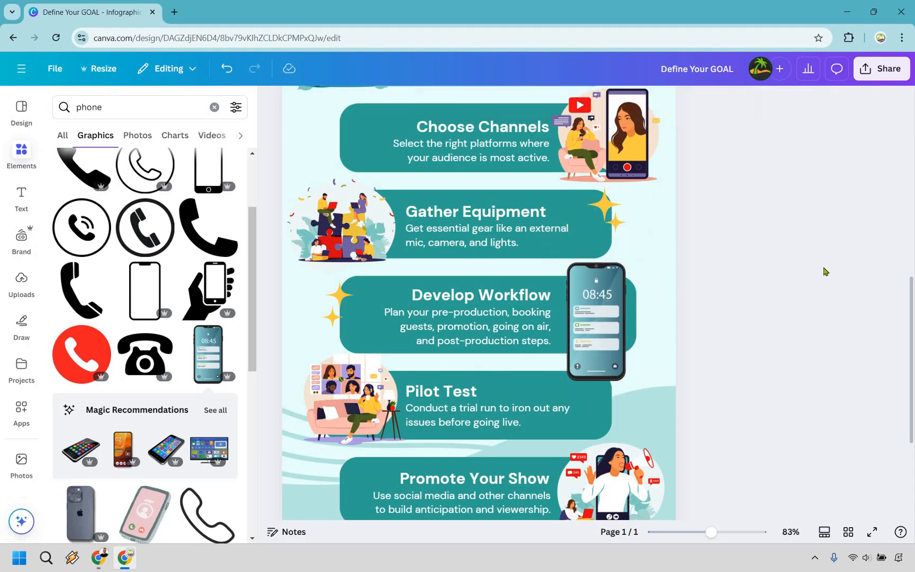
Scroll back up to the infographic title and close the Elements graphics search panel
scroll("down", 3)
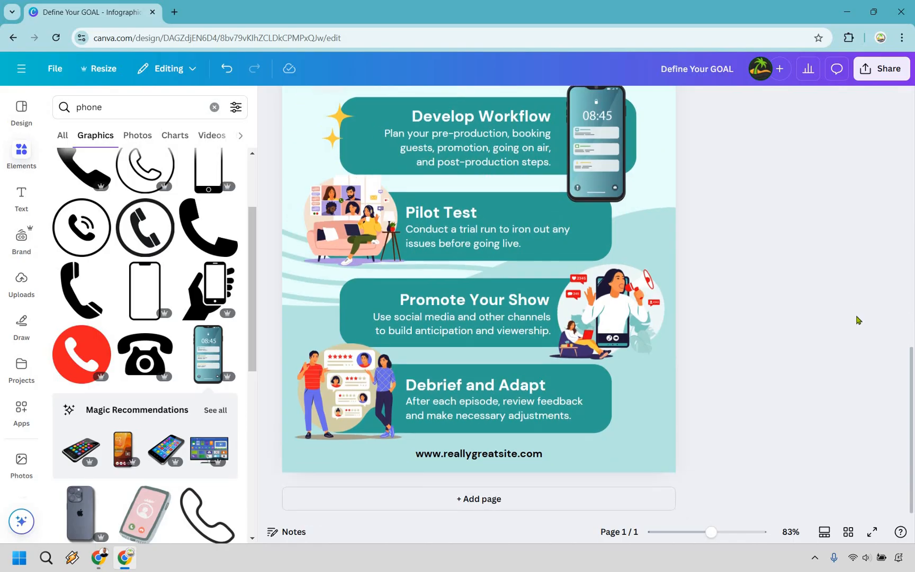
scroll("up", 3)
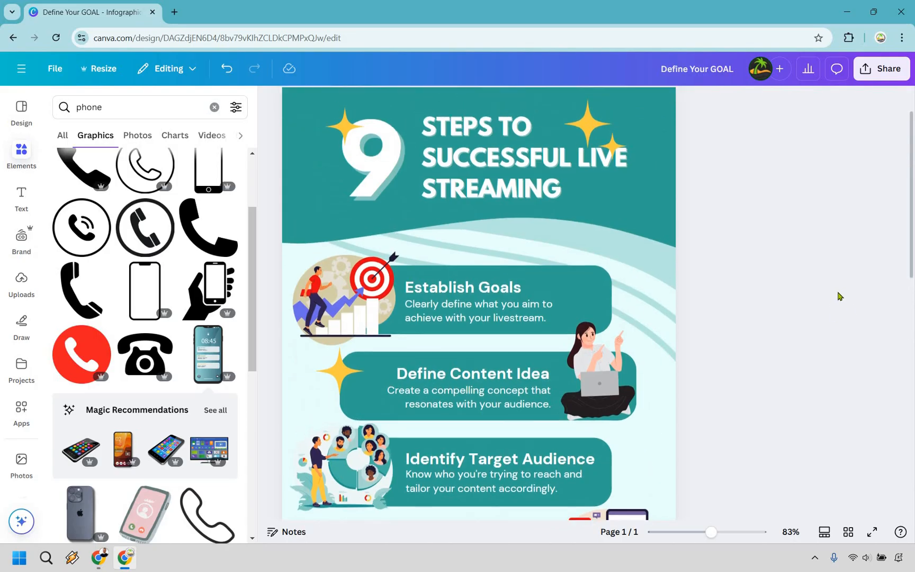
scroll("up", 3)
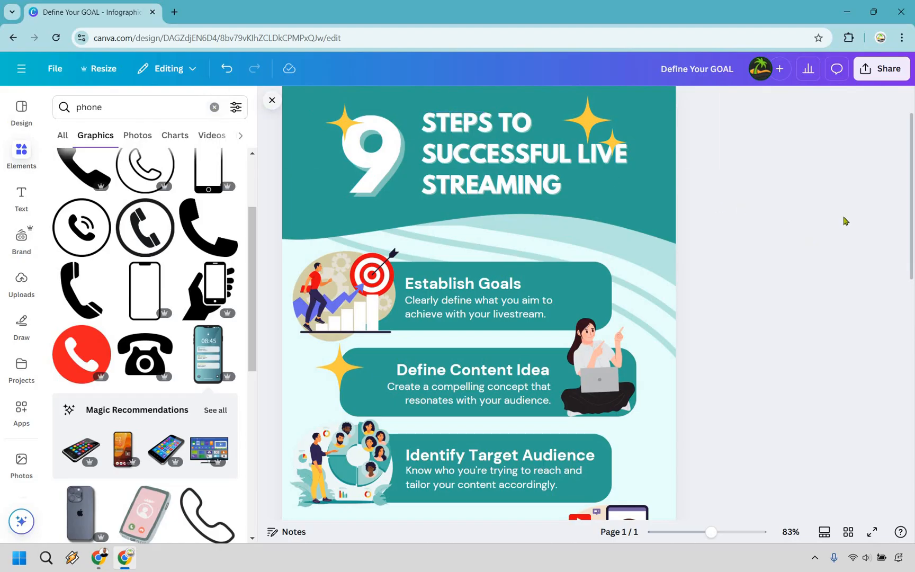
left_click(271, 100)
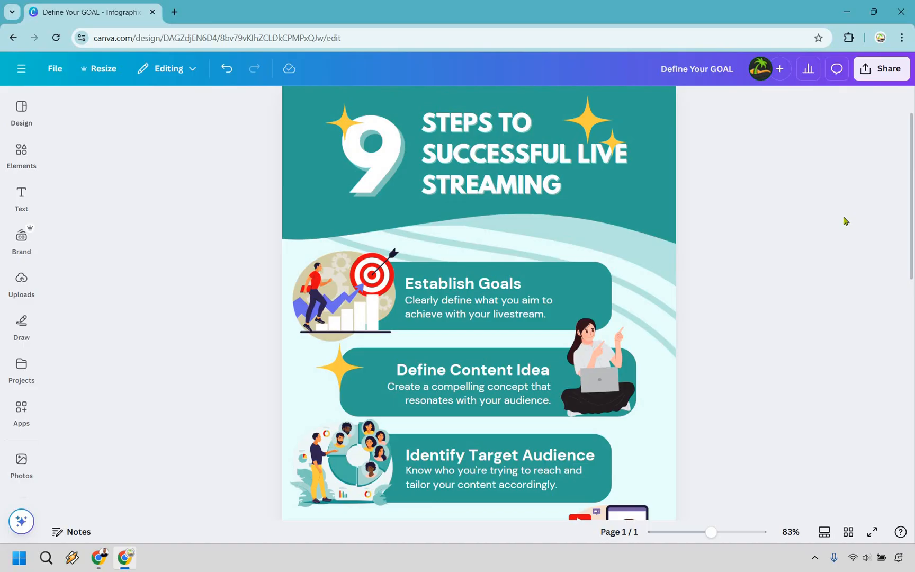
mouse_move(565, 176)
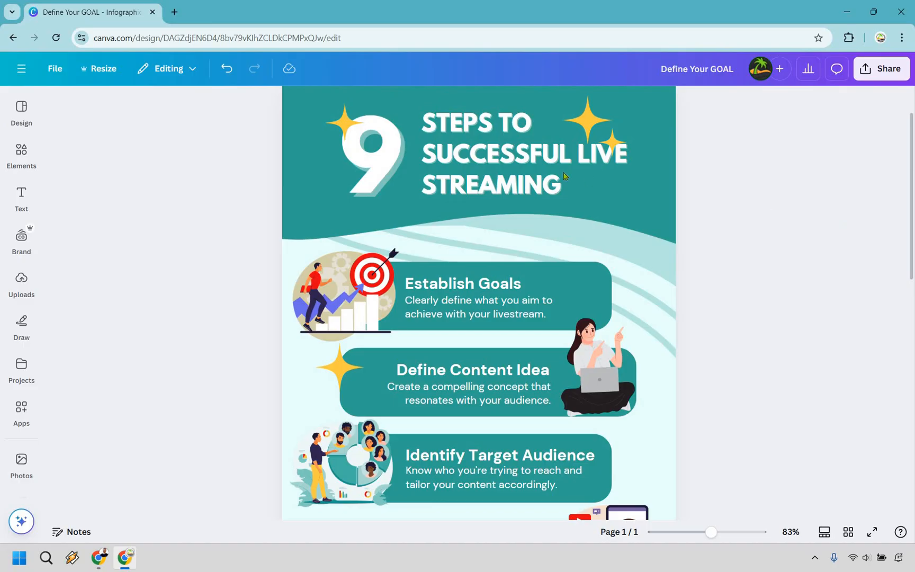
left_click(519, 153)
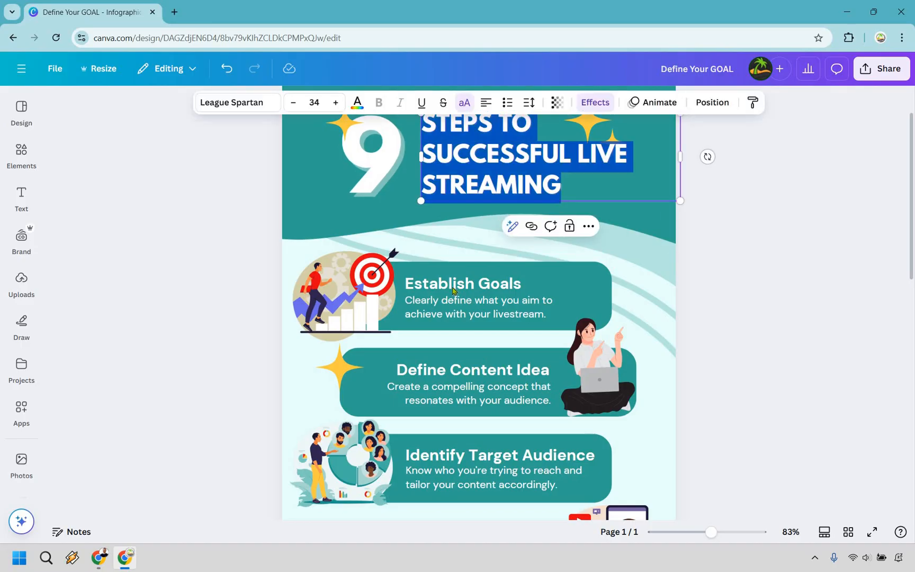
left_click(462, 283)
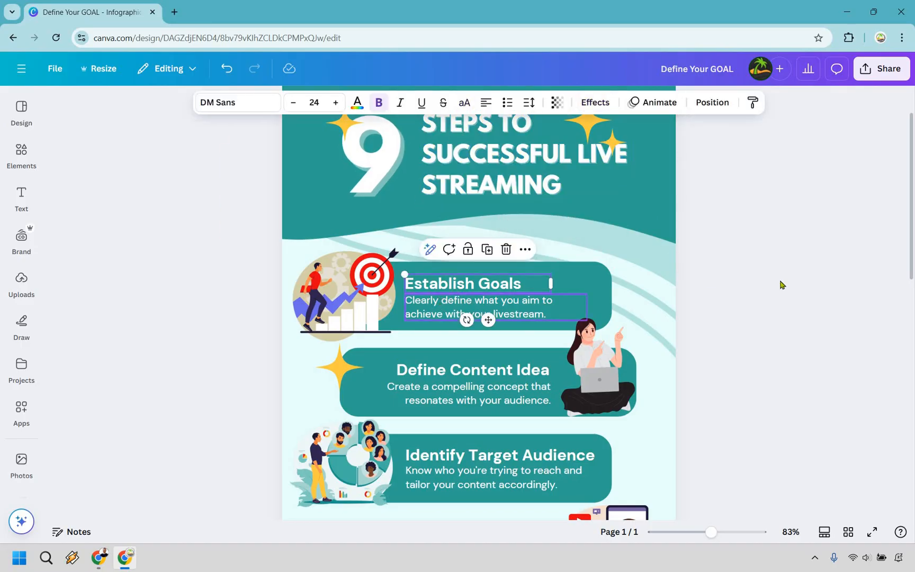
left_click(667, 214)
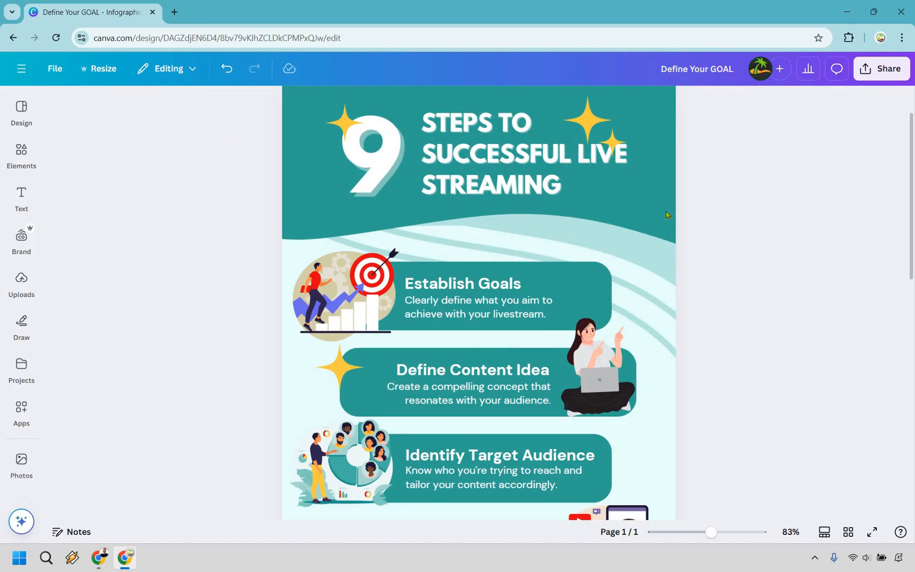
left_click(523, 154)
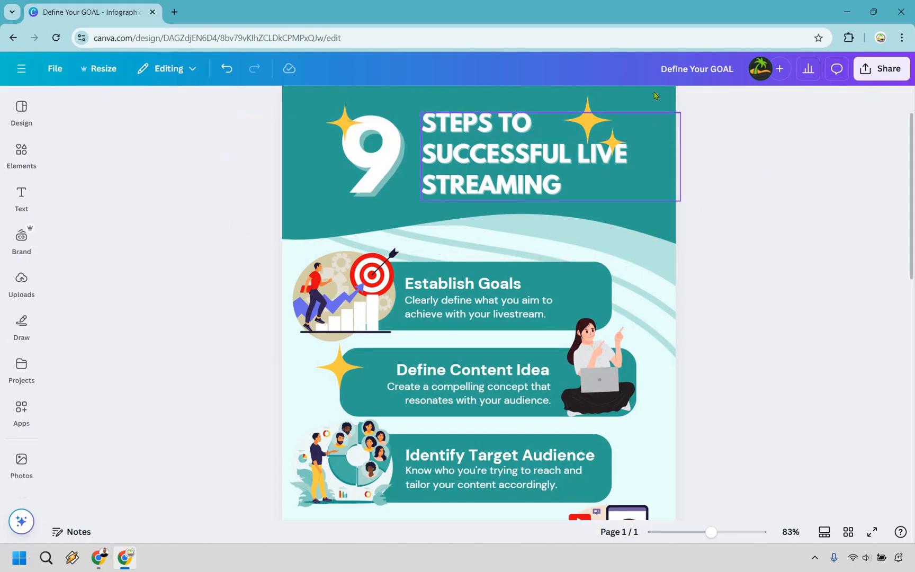
Recolor the teal header shape behind the title with the yellow document color
left_click(520, 154)
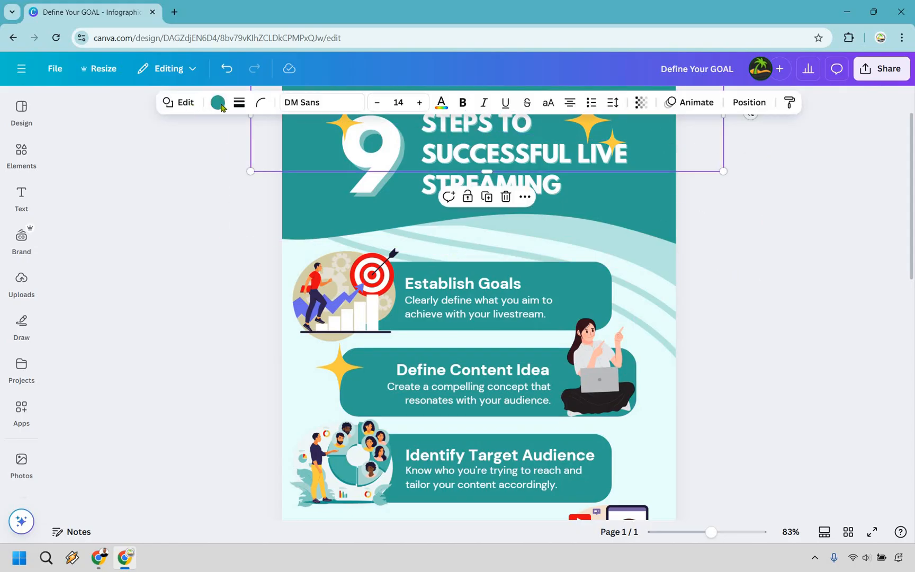
left_click(217, 102)
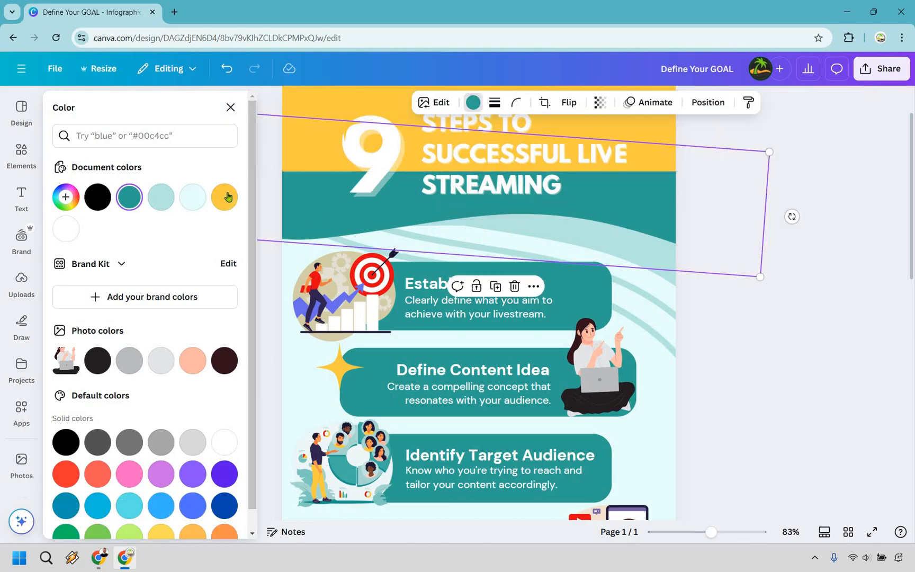
left_click(230, 108)
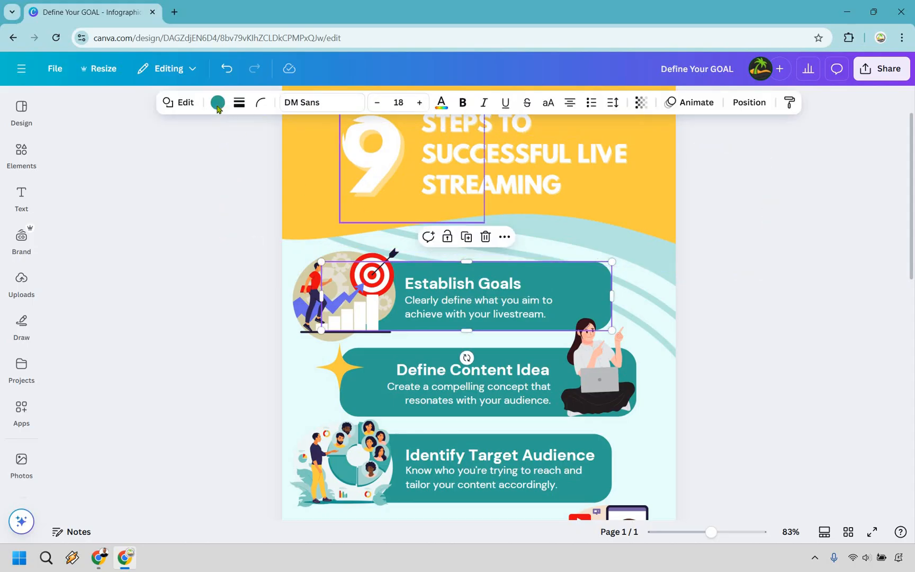
Turn the Establish Goals box green
left_click(217, 102)
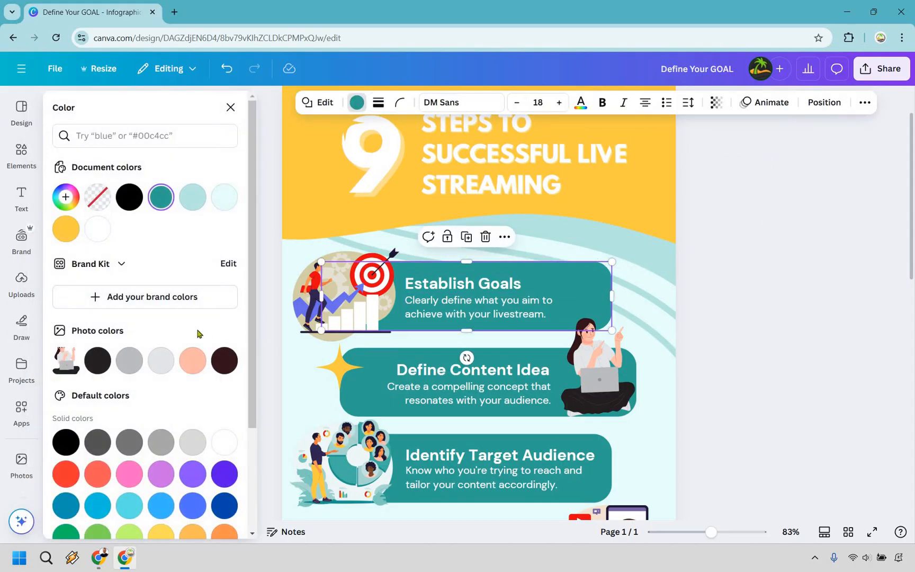
scroll("down", 3)
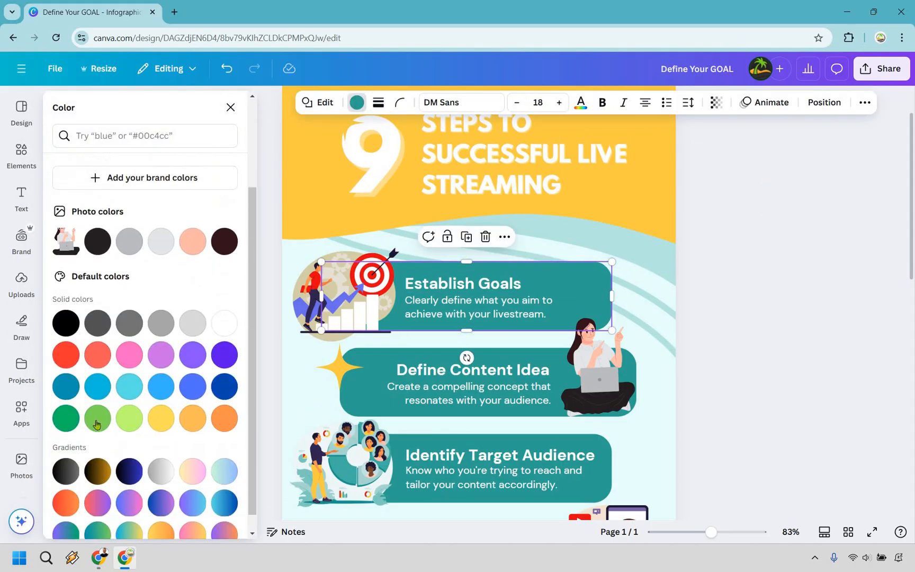
left_click(98, 418)
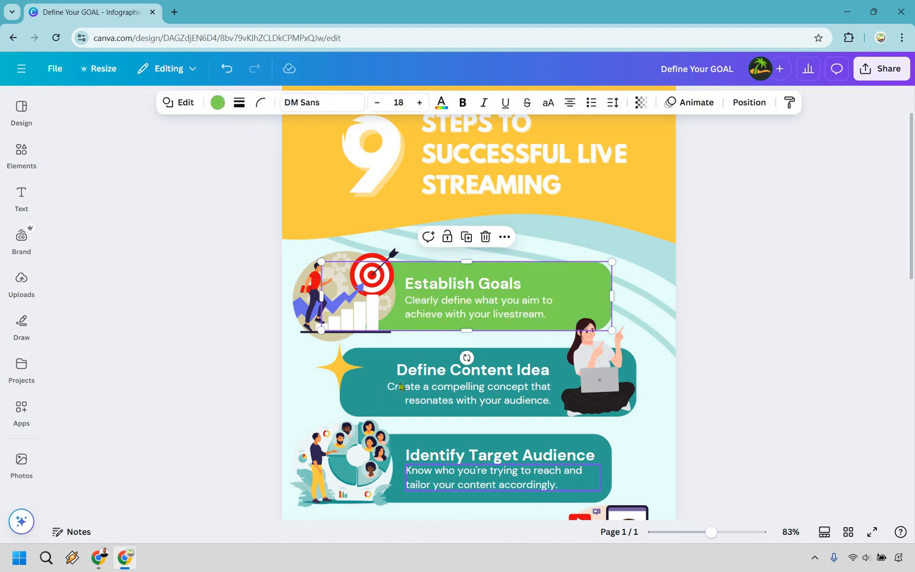
Recolor the Identify Target Audience box orange, then deselect it
left_click(499, 469)
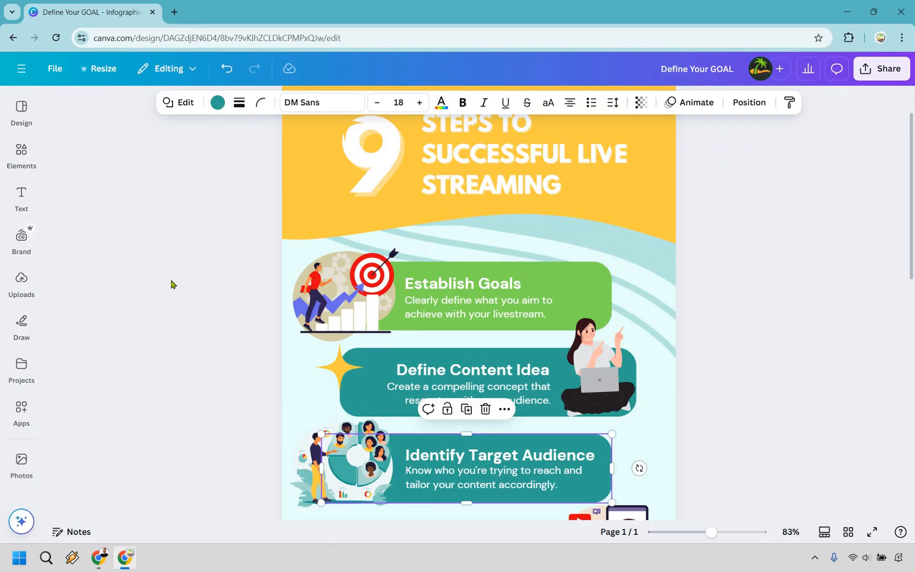
left_click(218, 102)
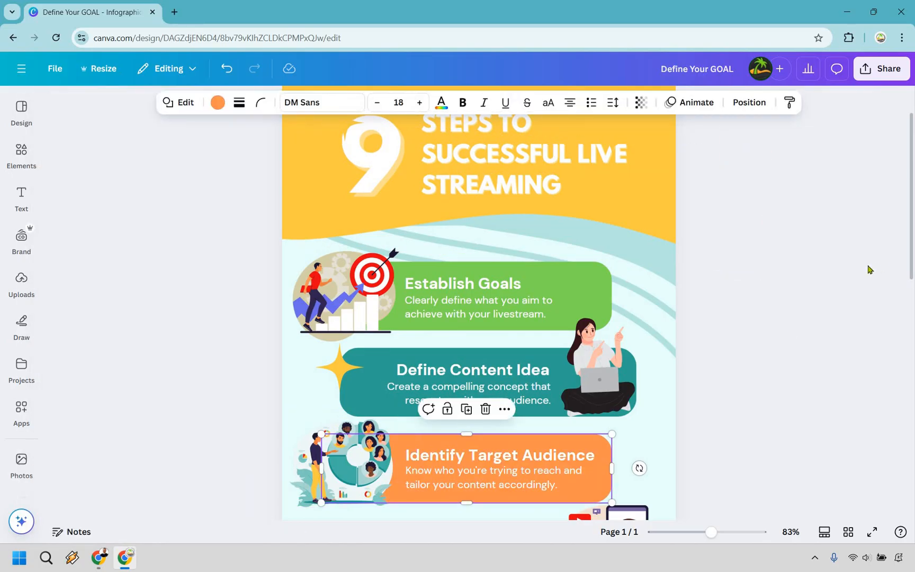
left_click(869, 269)
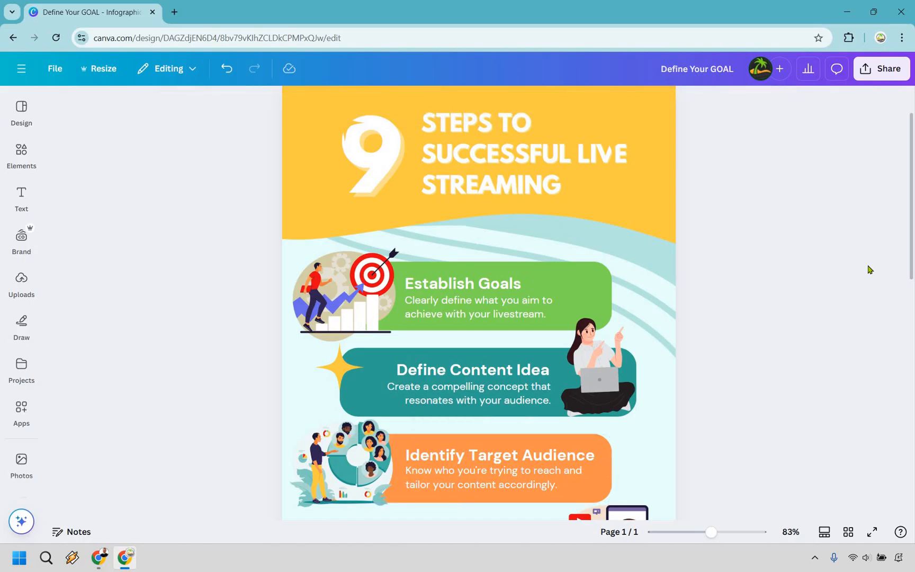